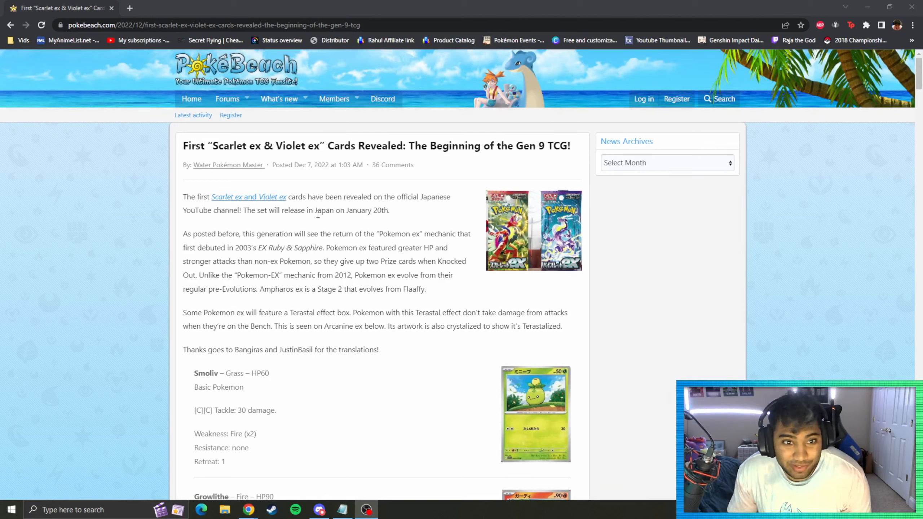
mouse_move(313, 223)
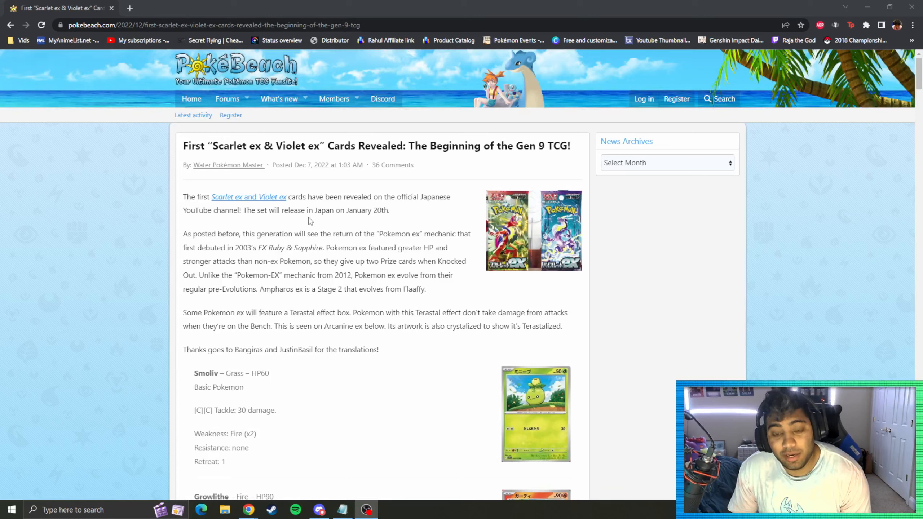
mouse_move(319, 211)
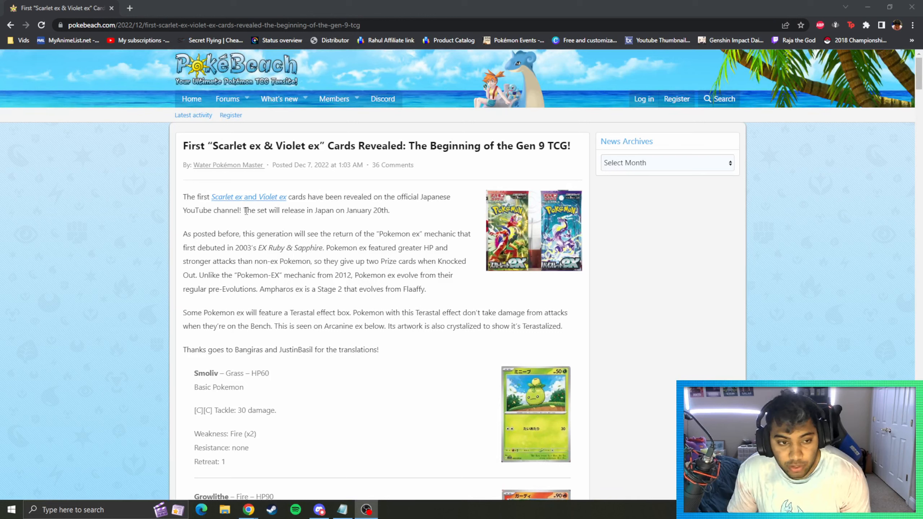
mouse_move(376, 223)
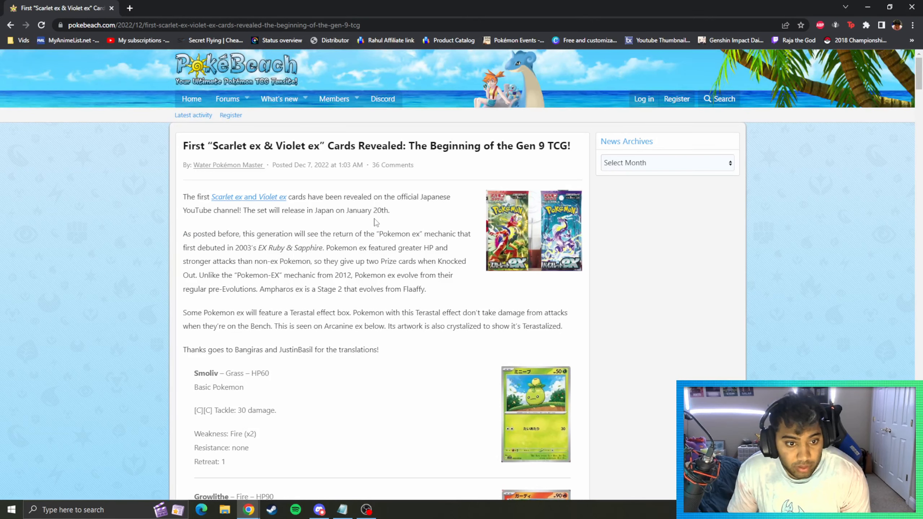
Step: Enlarge the booster pack image, then scroll down past the Terastal paragraph, clearing the selection
left_click(533, 230)
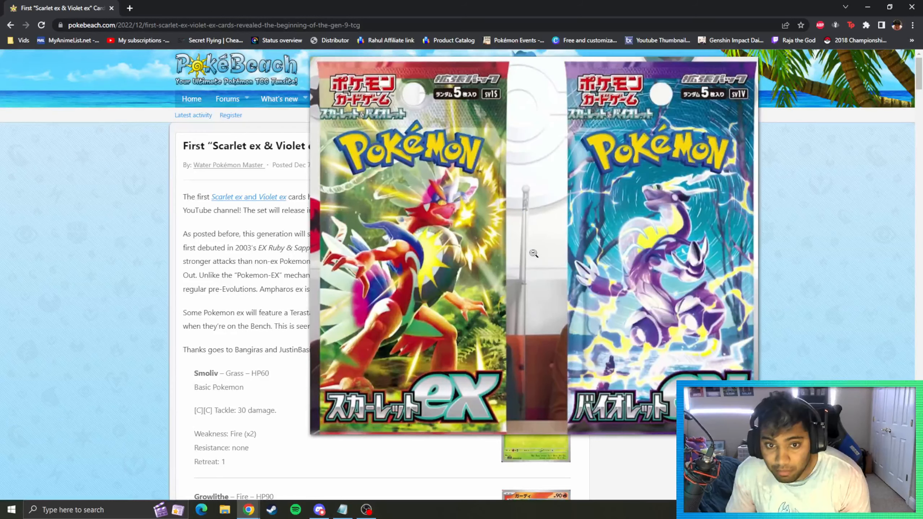
mouse_move(474, 225)
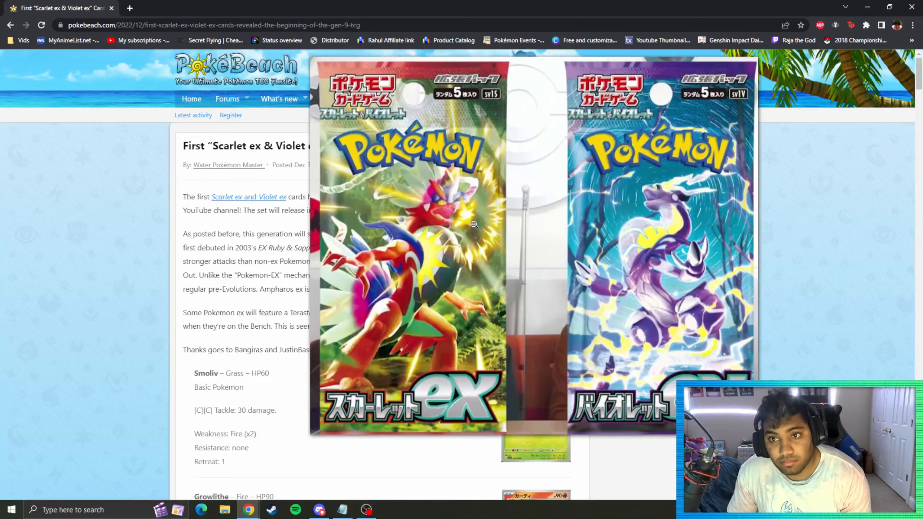
mouse_move(503, 232)
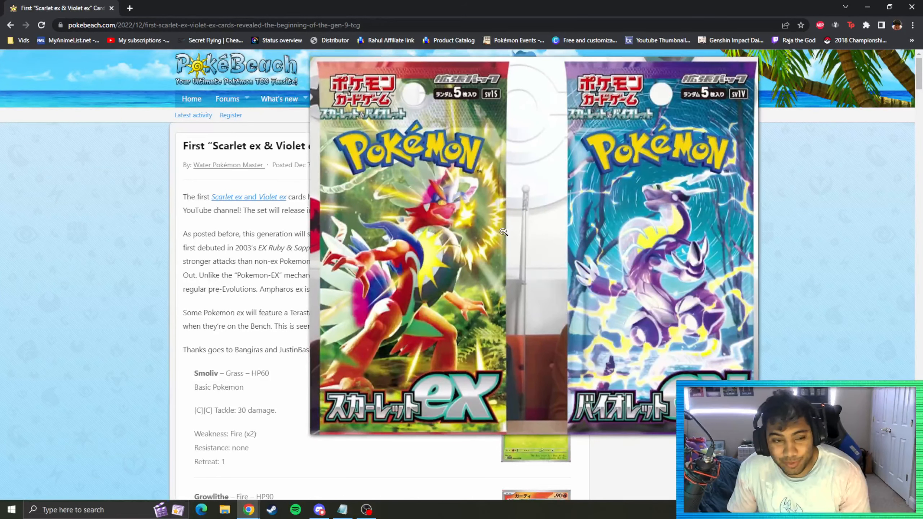
mouse_move(561, 239)
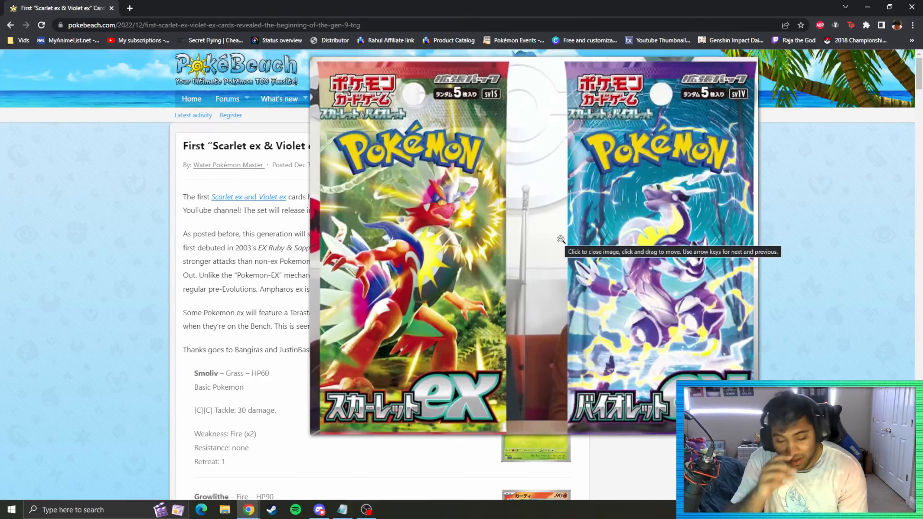
mouse_move(550, 265)
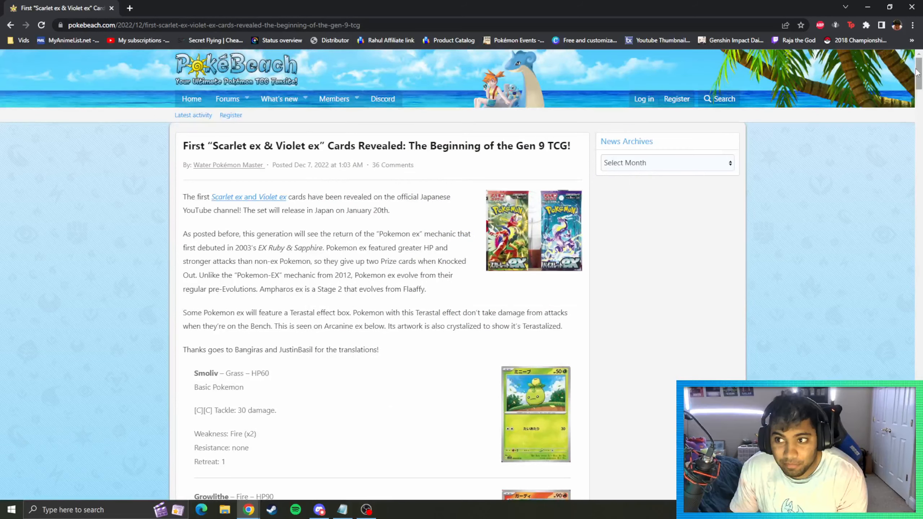
scroll("down", 3)
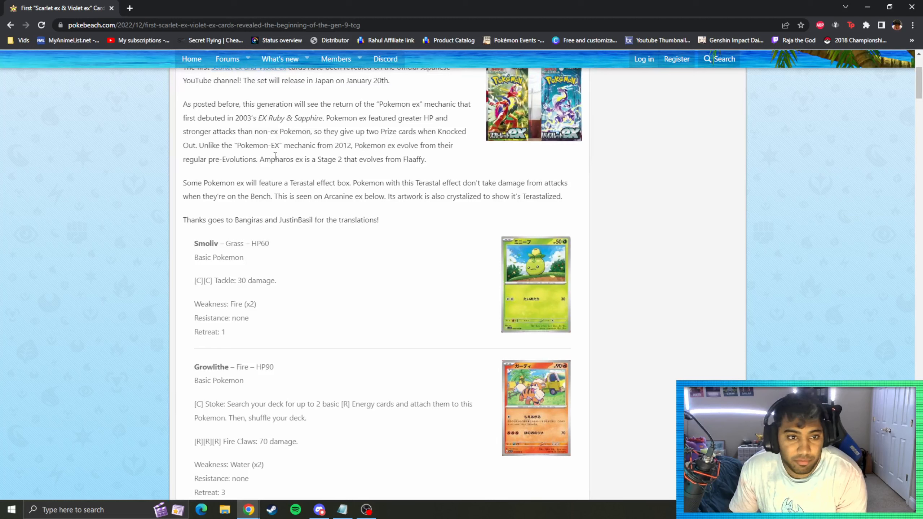
mouse_move(379, 172)
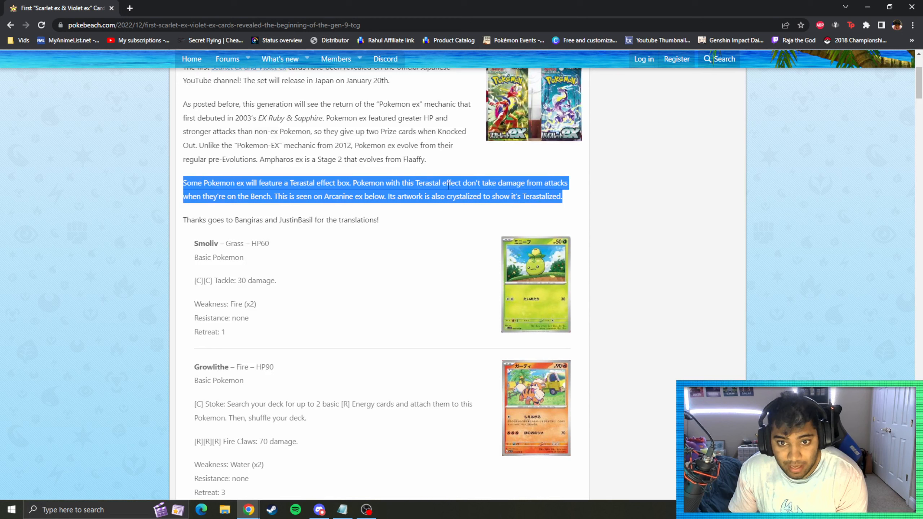
mouse_move(377, 201)
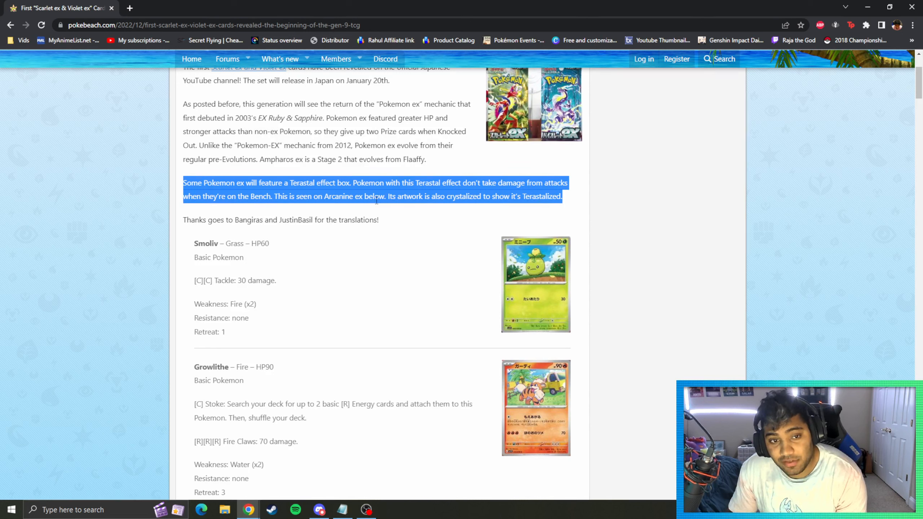
mouse_move(381, 171)
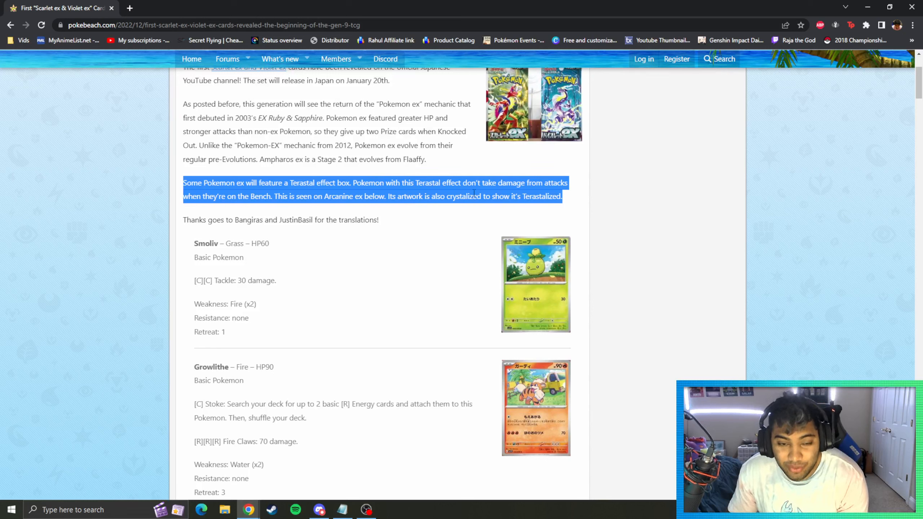
mouse_move(410, 204)
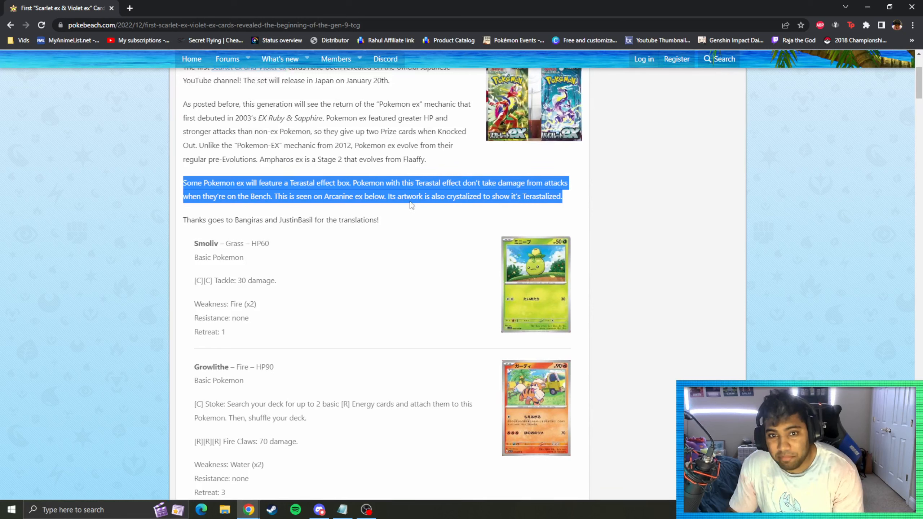
left_click(659, 213)
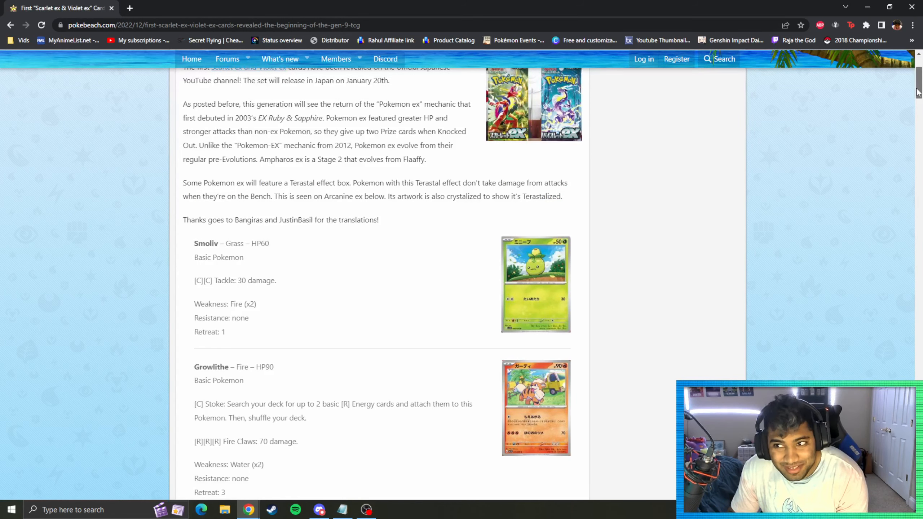
Step: Continue down past Smoliv and Growlithe to the Arcanine ex and Magnezone ex entries
scroll("down", 3)
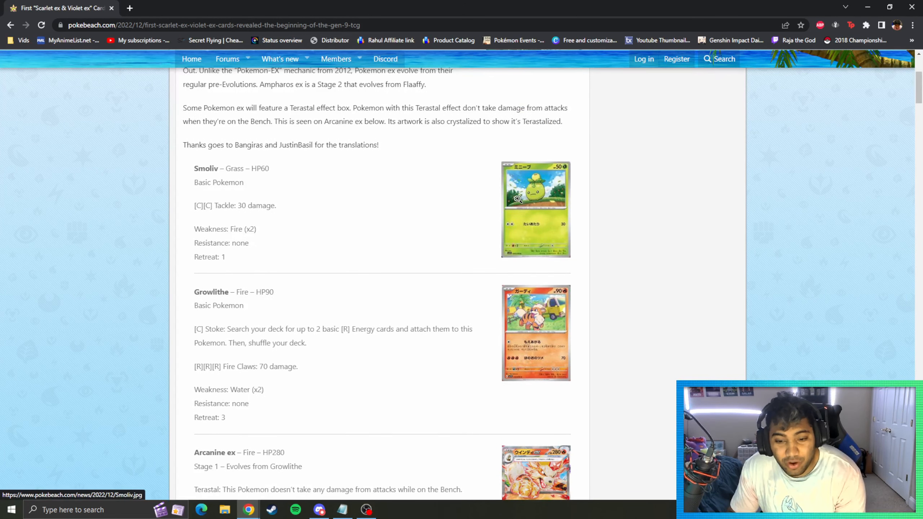
mouse_move(554, 219)
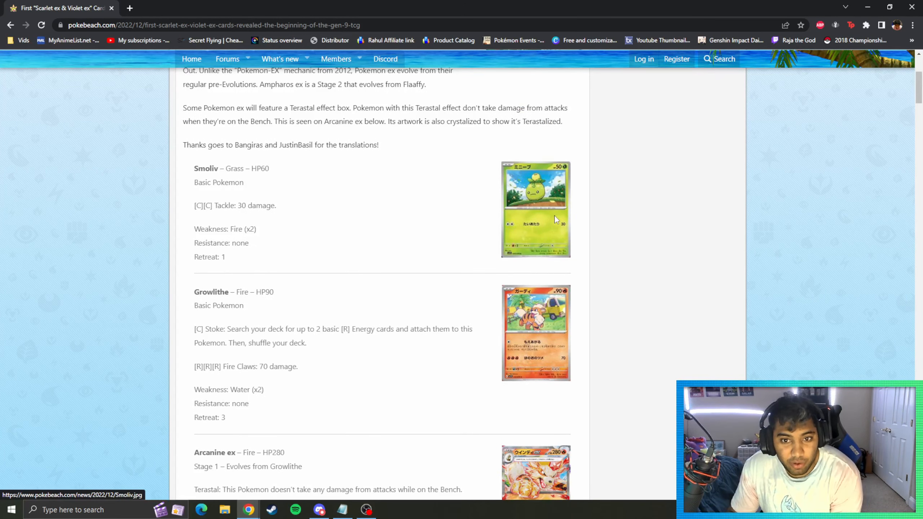
scroll("down", 3)
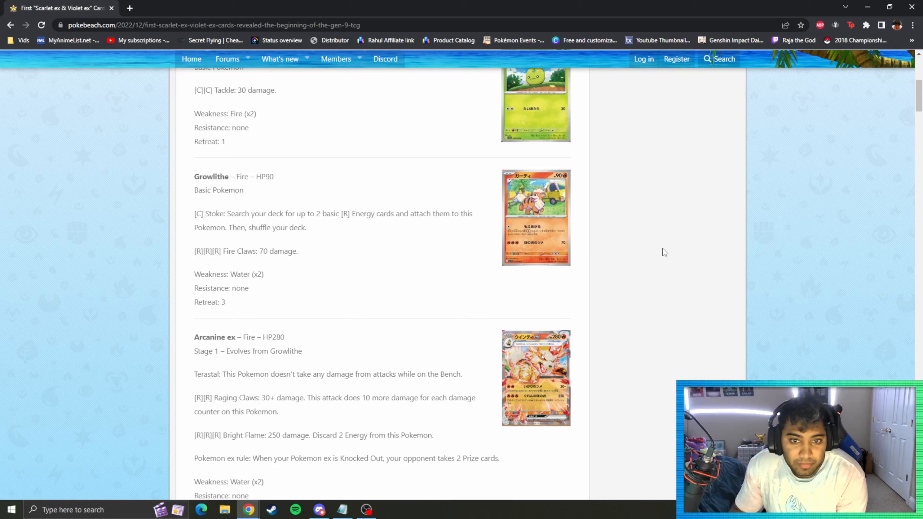
left_click(535, 216)
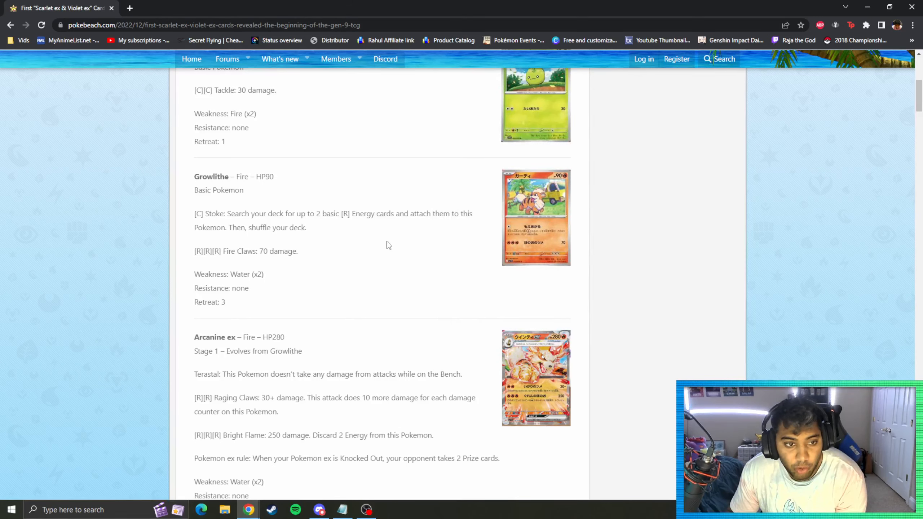
mouse_move(910, 169)
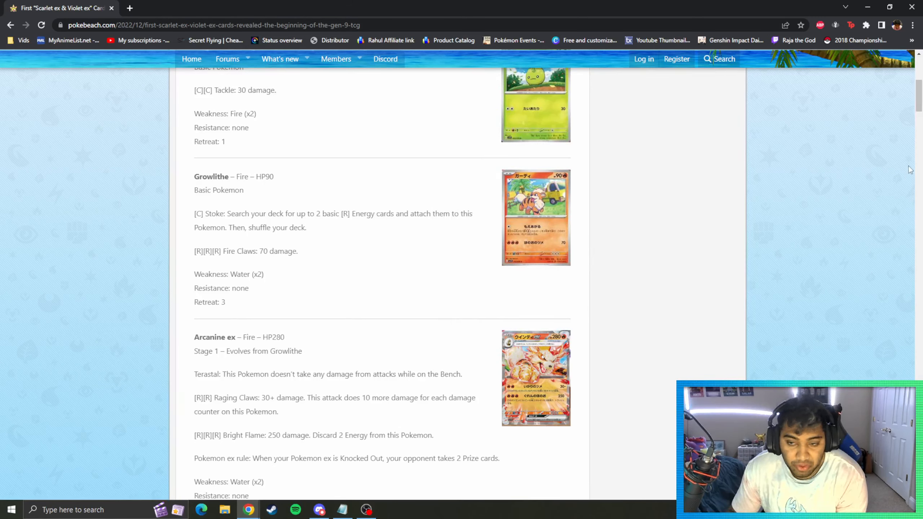
scroll("down", 3)
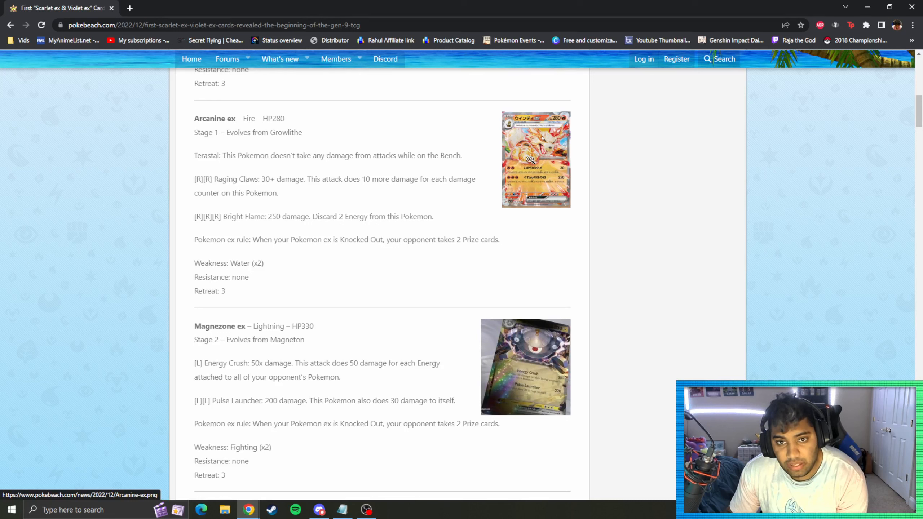
mouse_move(180, 182)
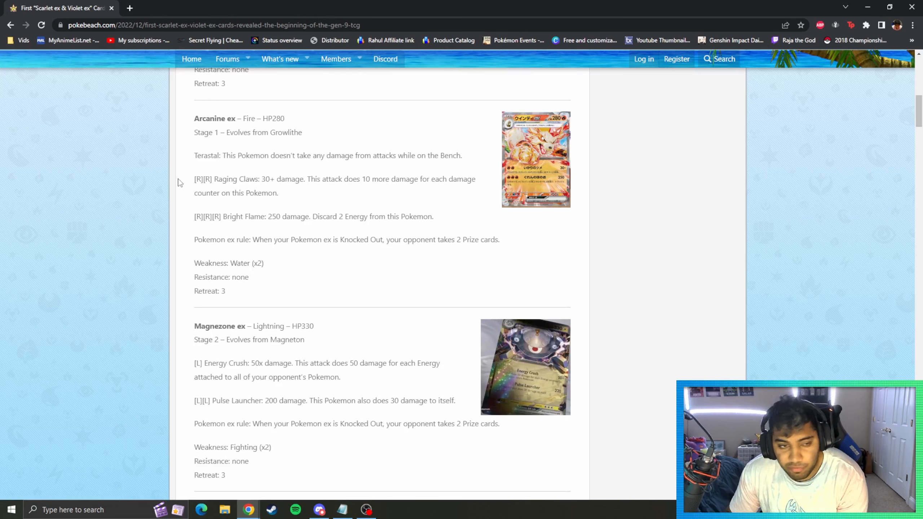
mouse_move(255, 193)
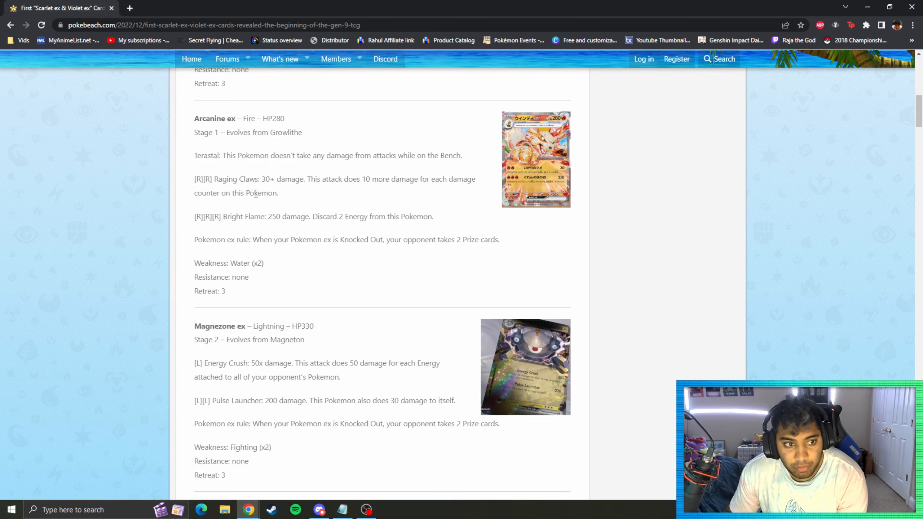
Step: Enlarge the Arcanine ex card, then the Magnezone ex card image twice
left_click(534, 160)
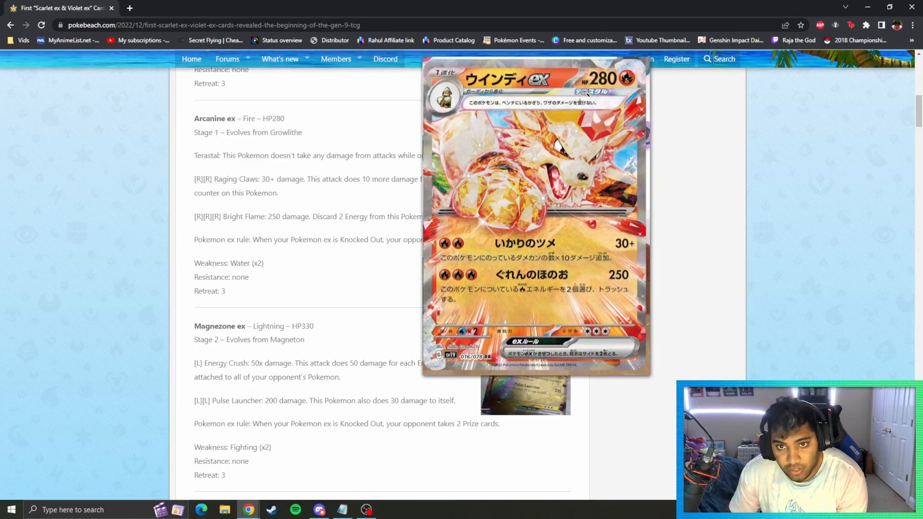
mouse_move(574, 226)
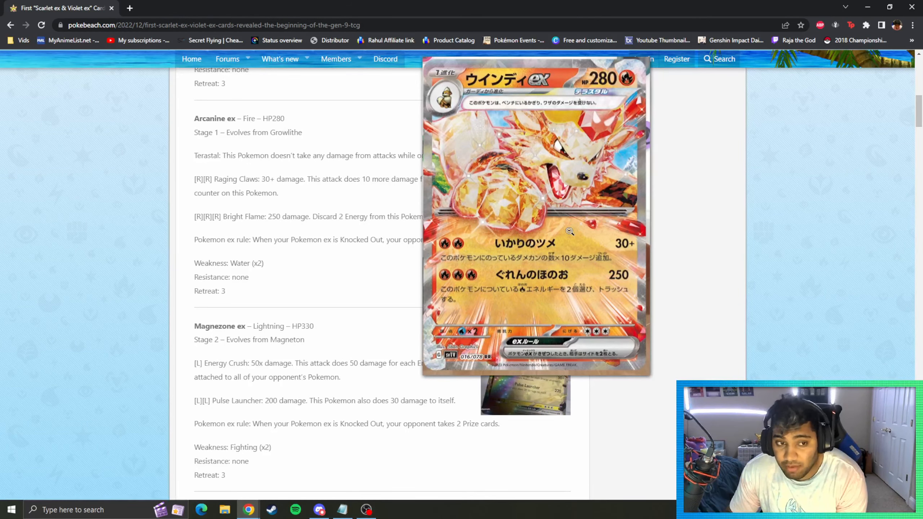
mouse_move(569, 187)
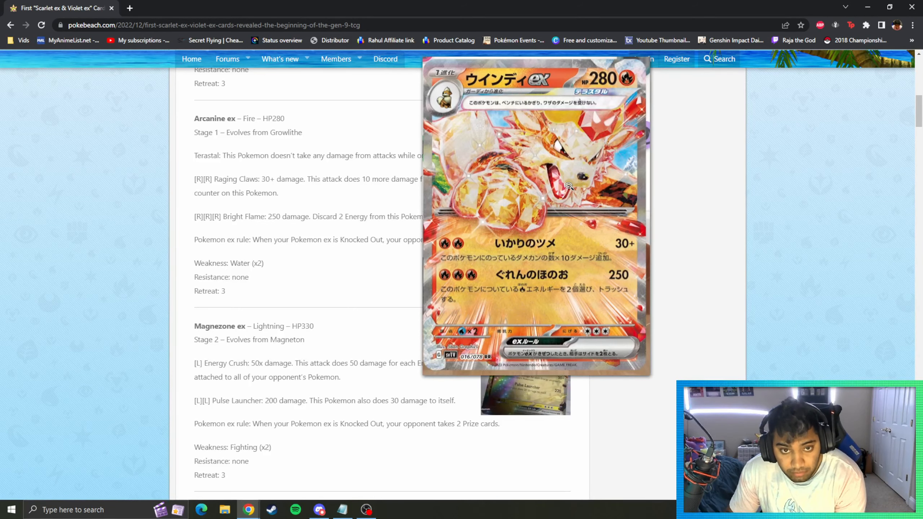
scroll("down", 3)
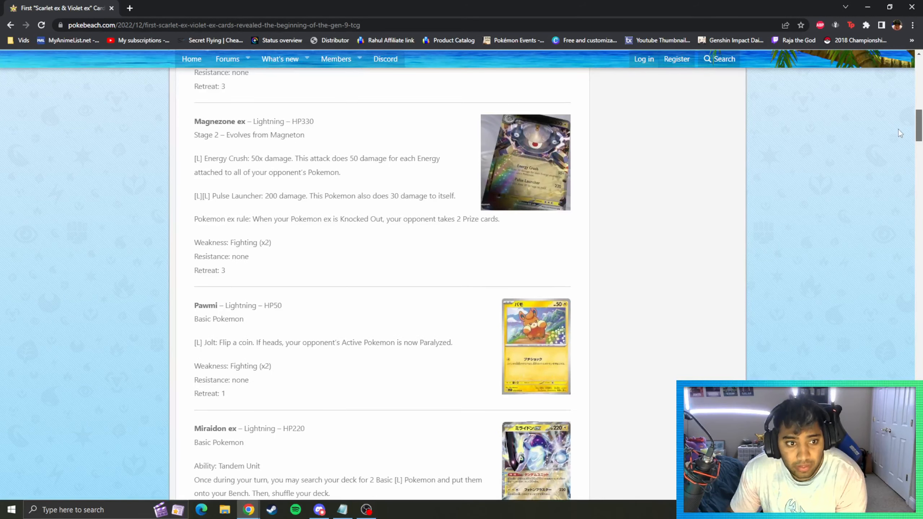
left_click(524, 161)
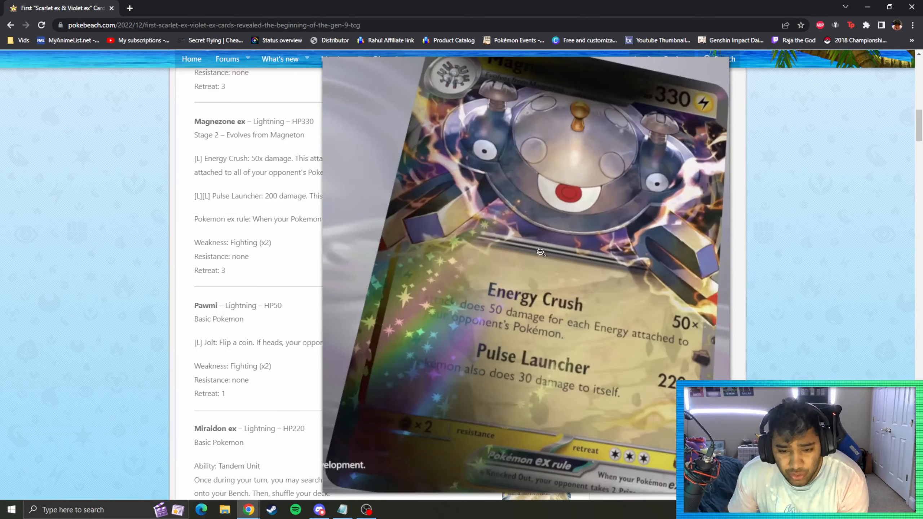
mouse_move(662, 245)
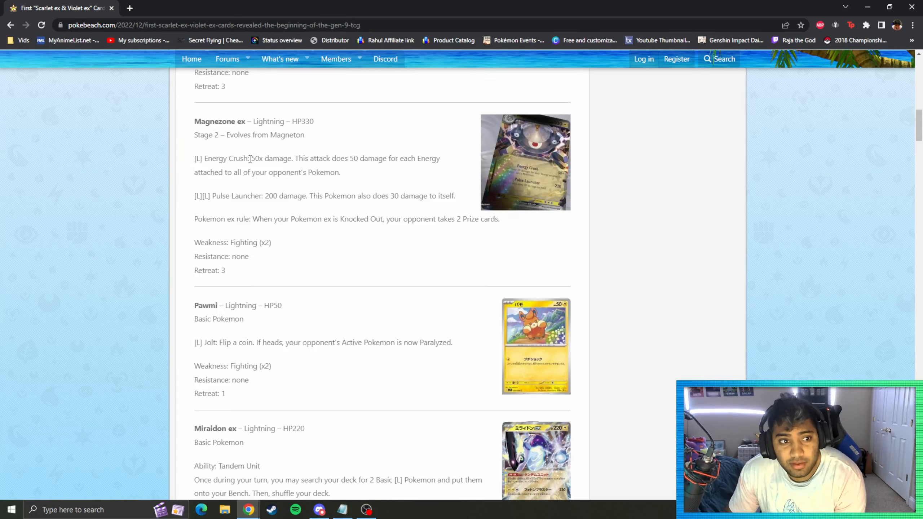
mouse_move(406, 173)
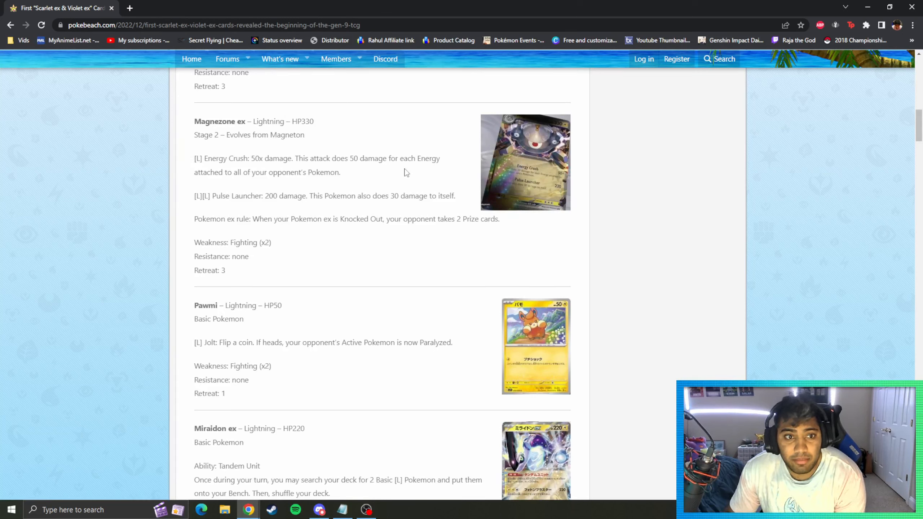
mouse_move(398, 178)
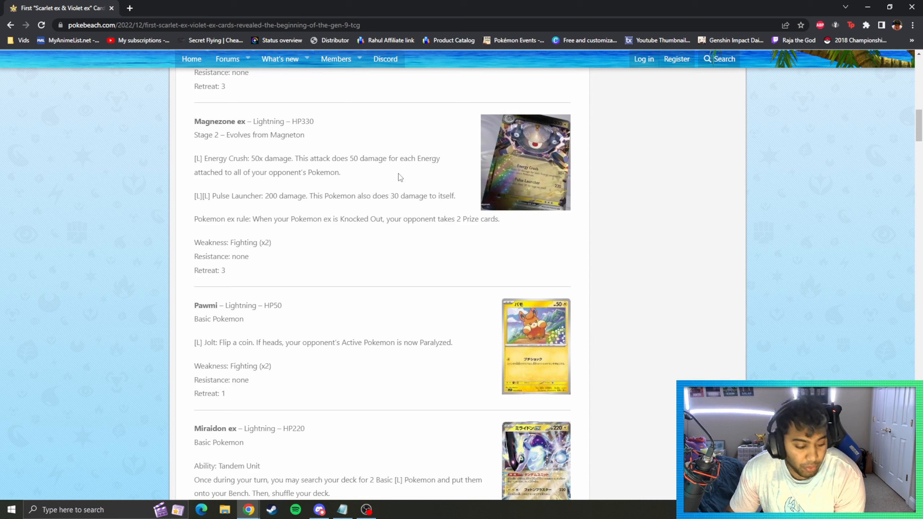
mouse_move(362, 153)
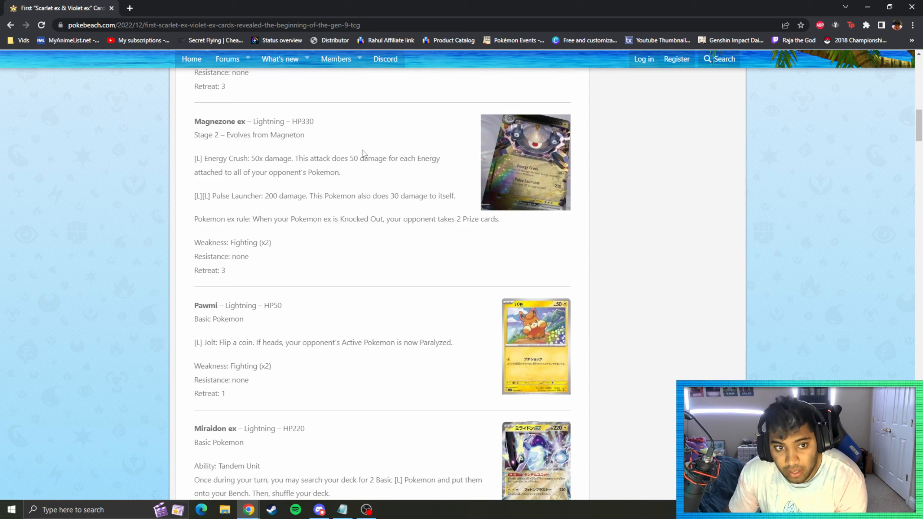
mouse_move(203, 199)
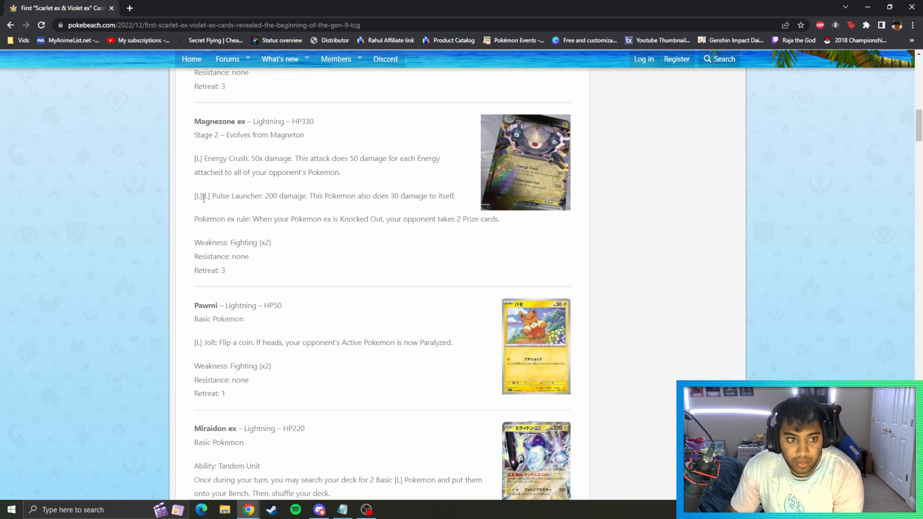
left_click(524, 162)
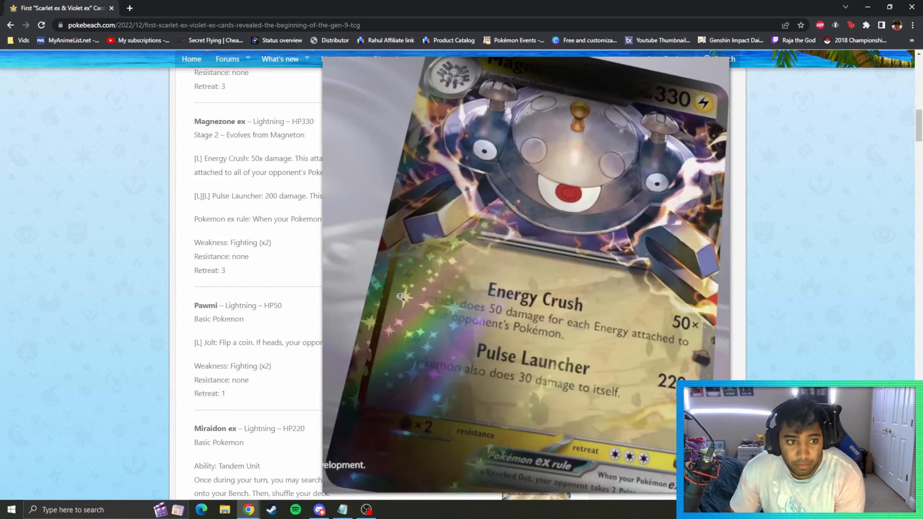
mouse_move(470, 277)
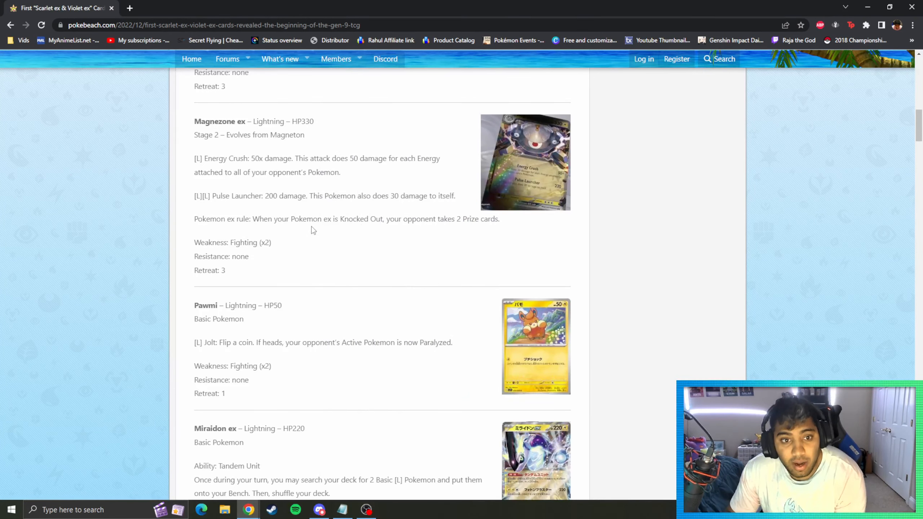
Step: Scroll down past Pawmi and enlarge the Miraidon ex card image
scroll("down", 3)
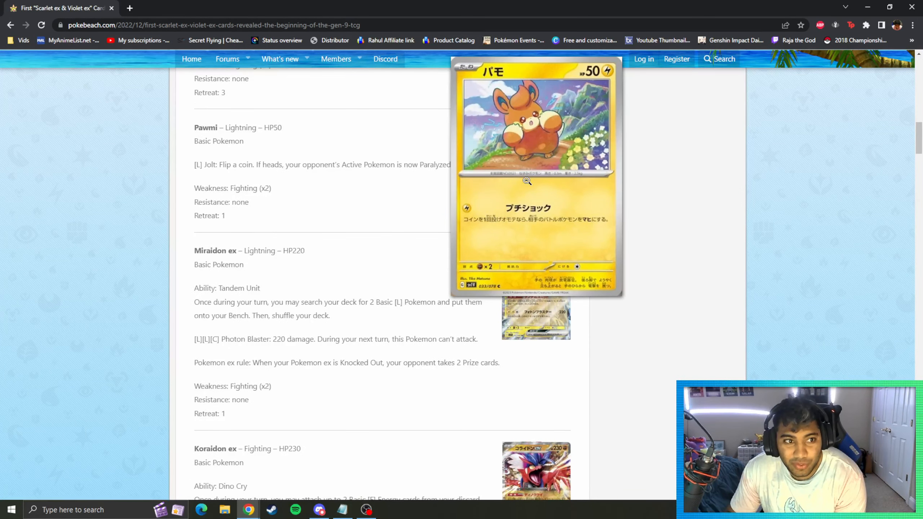
mouse_move(527, 171)
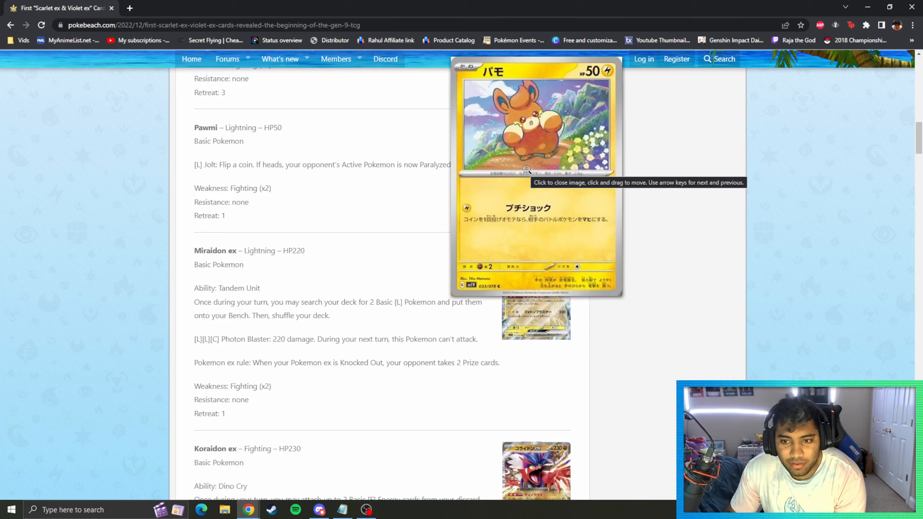
mouse_move(560, 174)
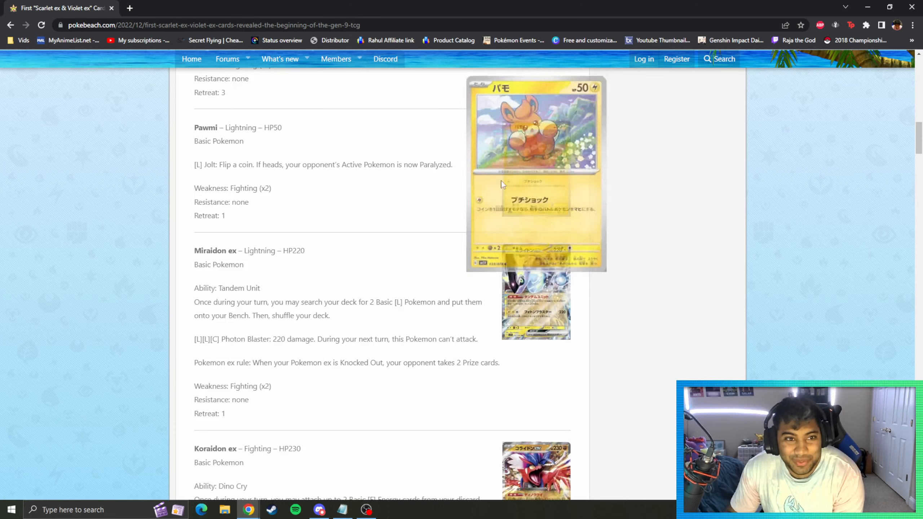
scroll("down", 3)
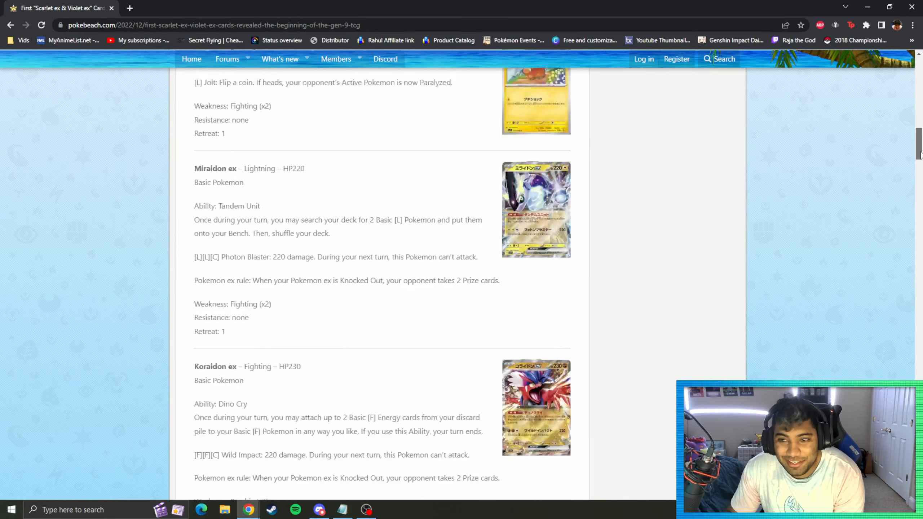
scroll("down", 3)
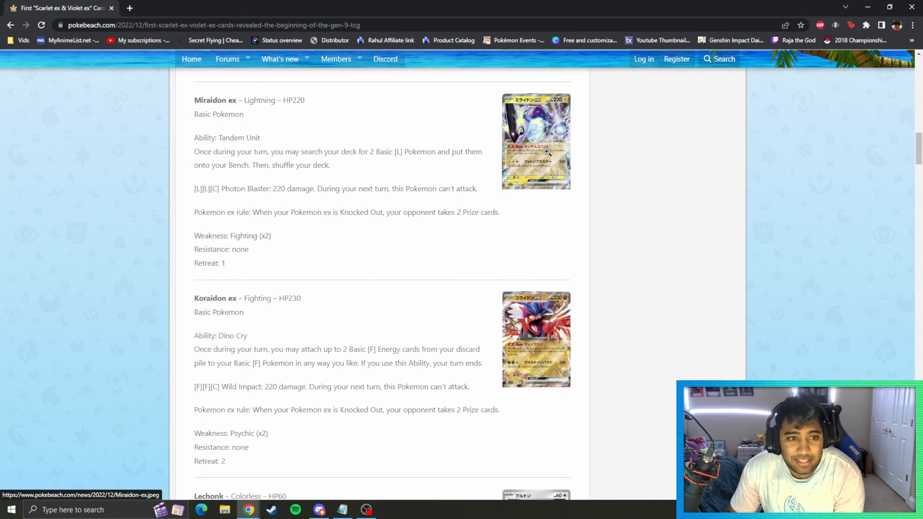
left_click(535, 140)
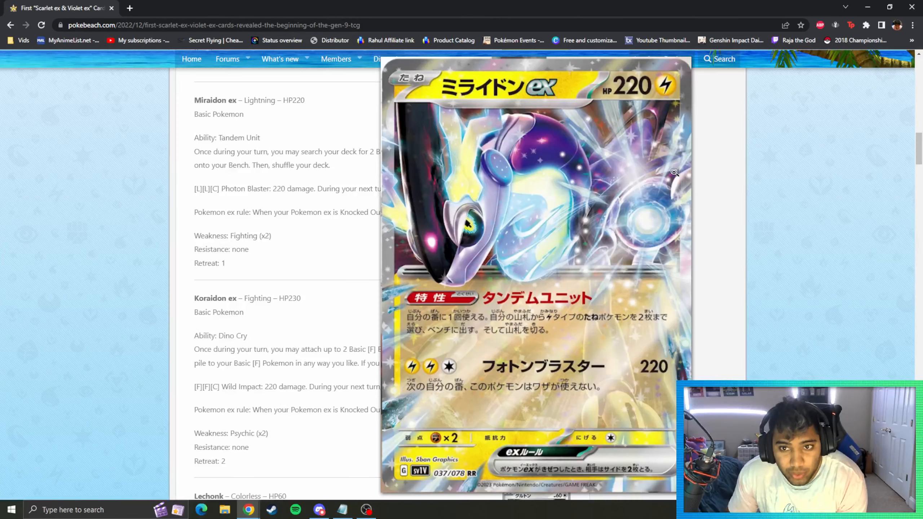
mouse_move(630, 188)
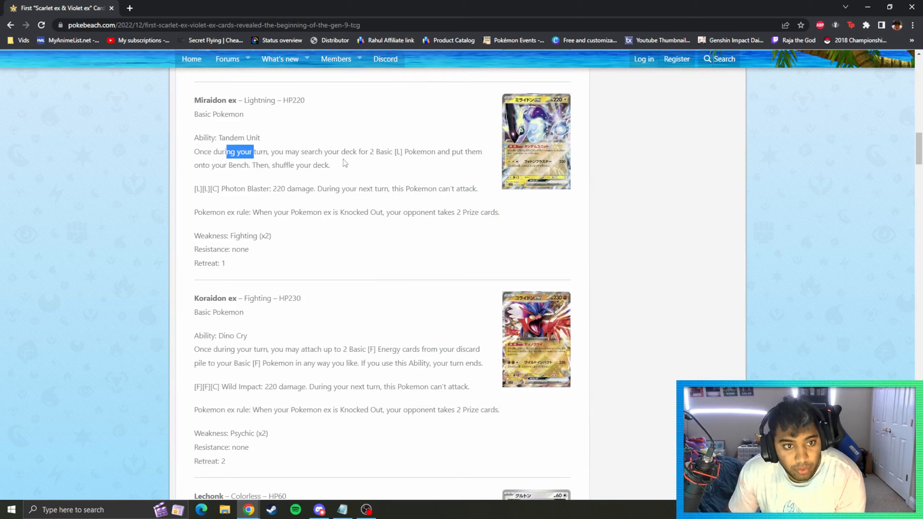
Step: Highlight Miraidon ex's Photon Blaster attack text, then clear the highlight
left_click(399, 177)
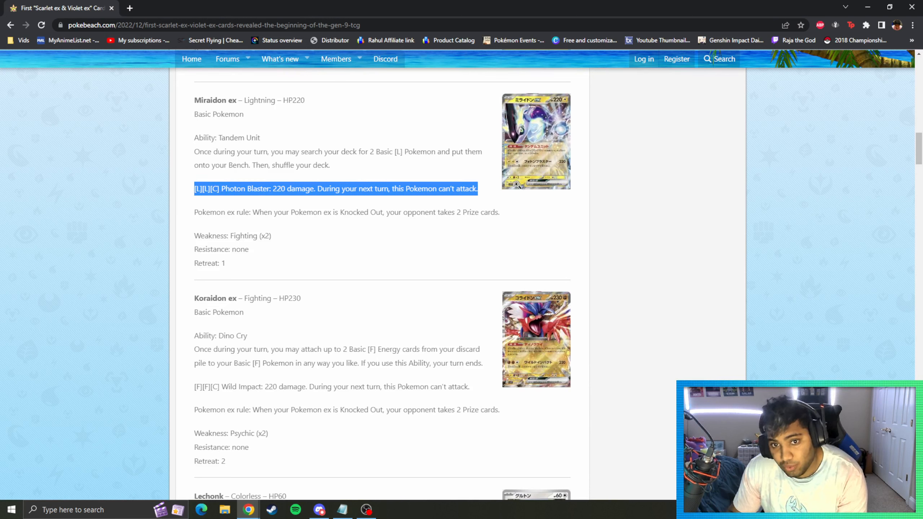
mouse_move(706, 192)
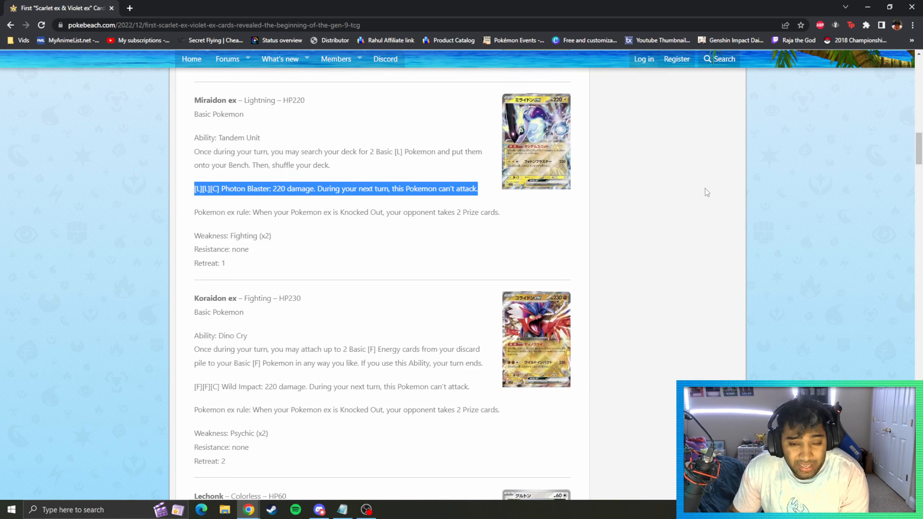
left_click(803, 187)
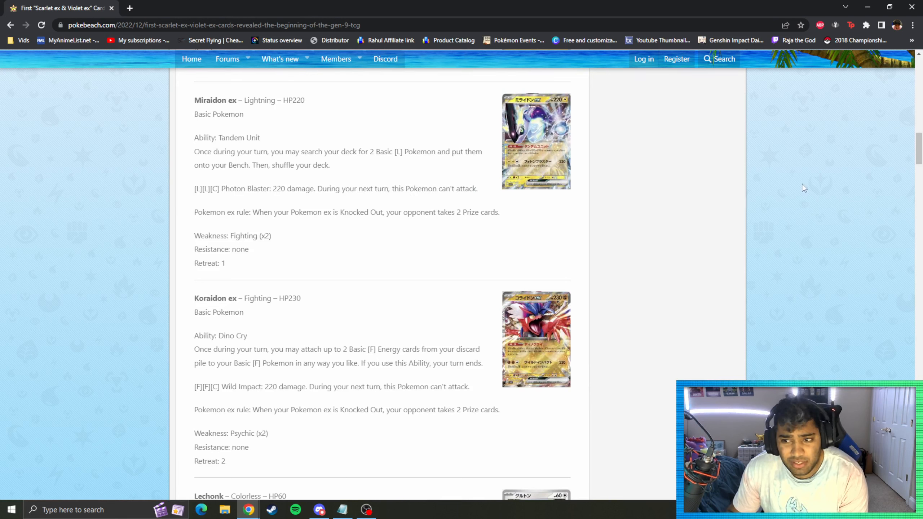
Step: Scroll to the Lechonk entry and enlarge the Lechonk card image
scroll("down", 3)
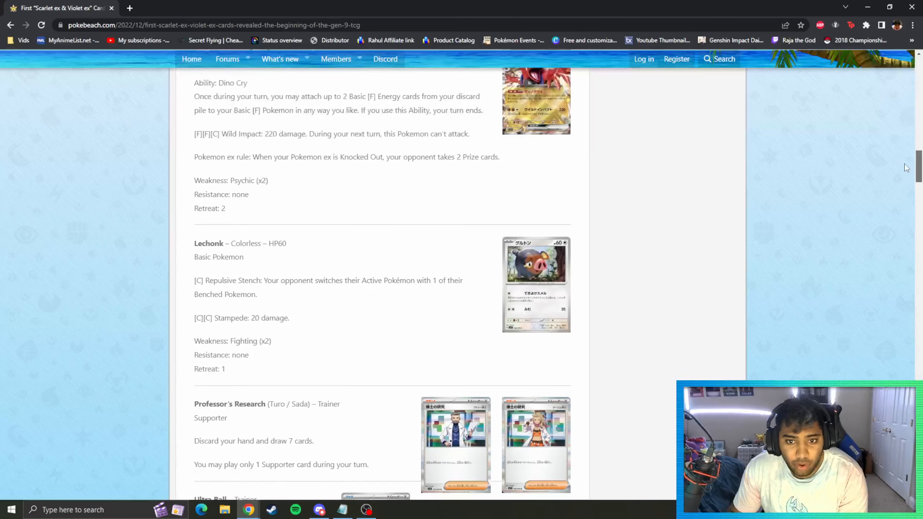
scroll("up", 3)
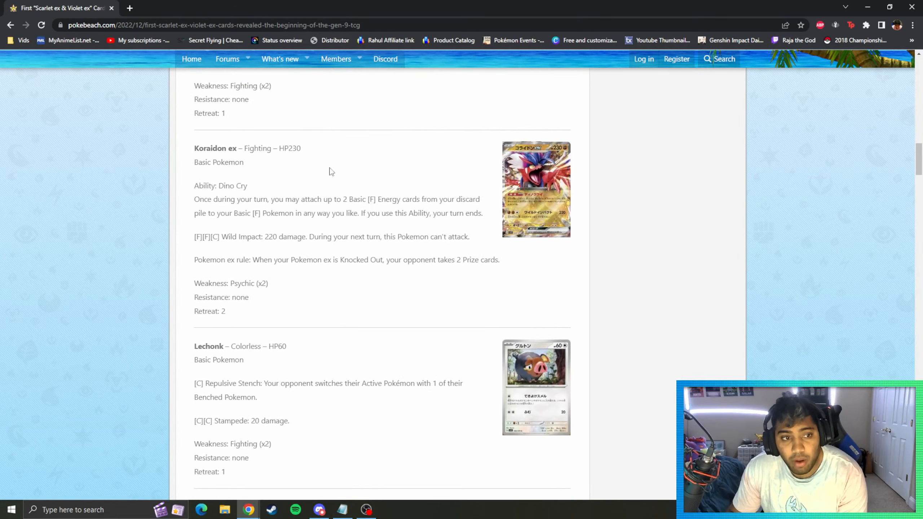
left_click(536, 188)
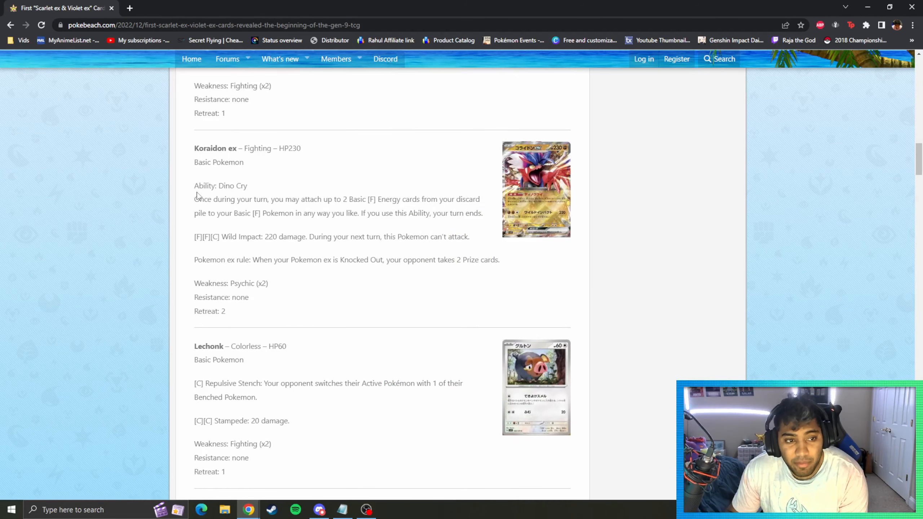
mouse_move(361, 198)
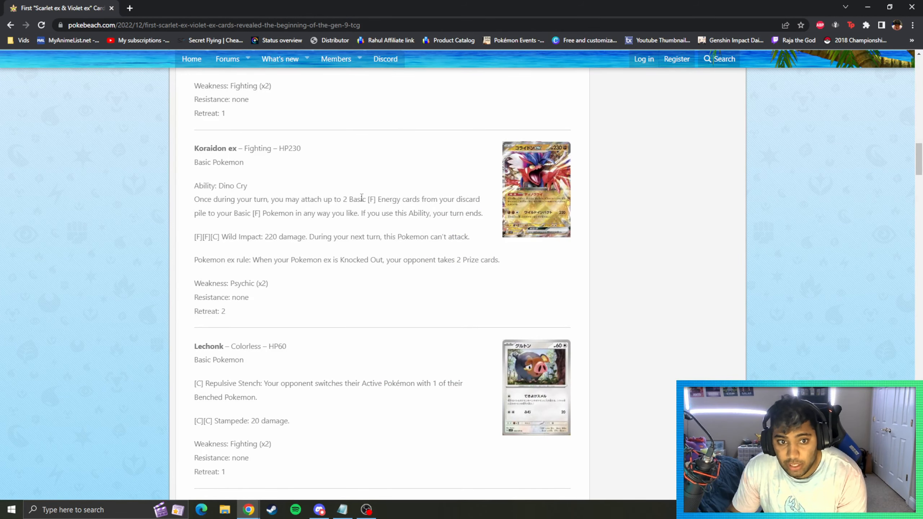
mouse_move(289, 216)
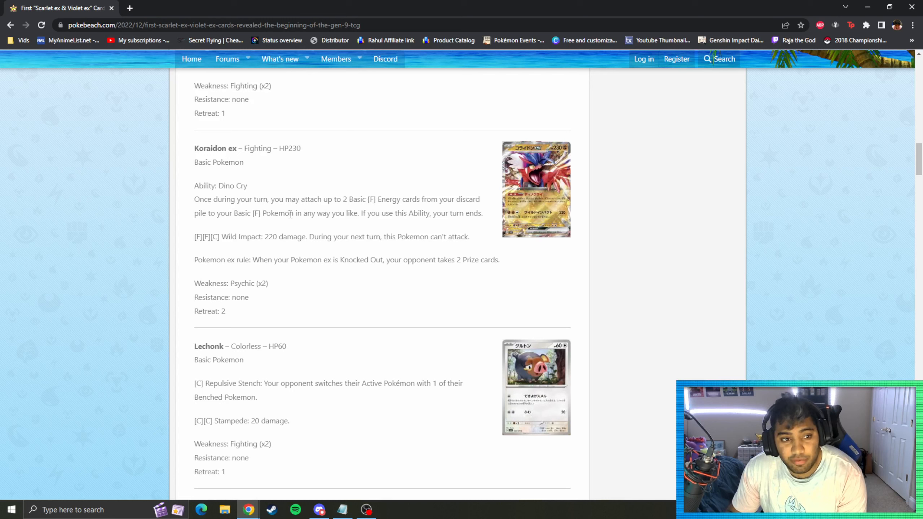
mouse_move(442, 180)
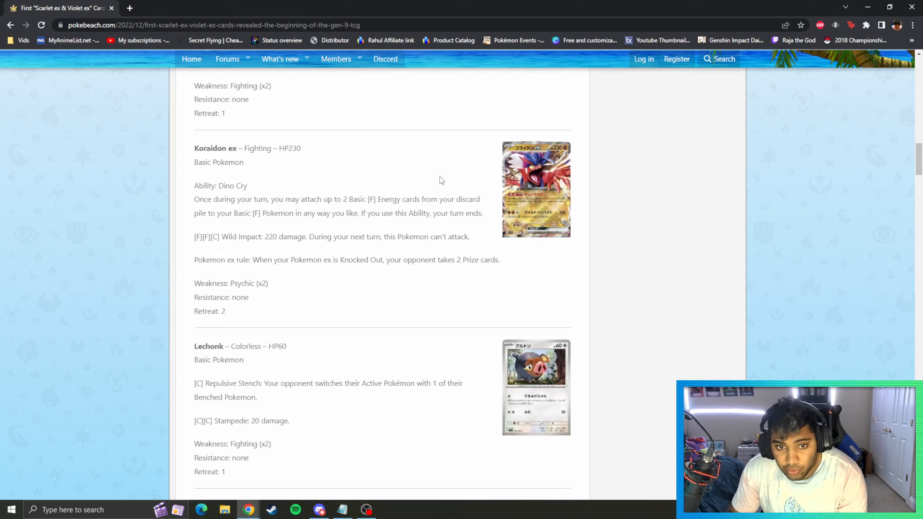
mouse_move(420, 179)
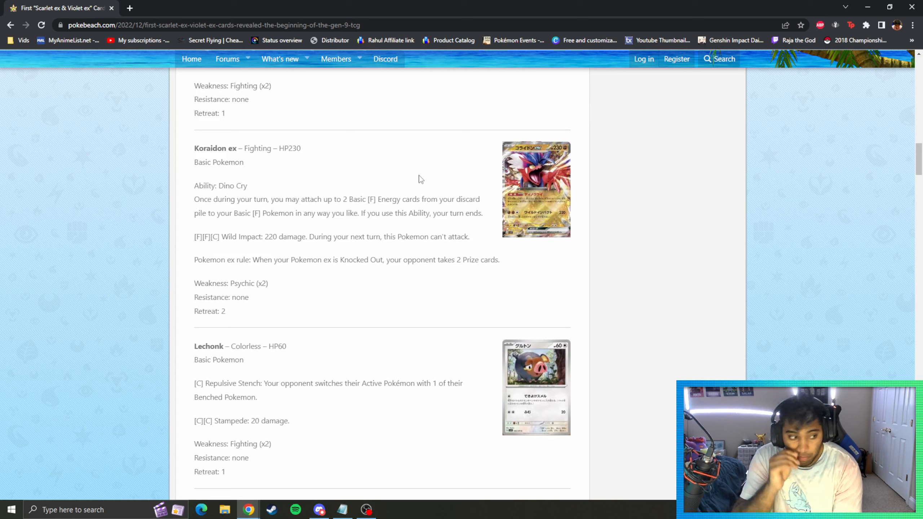
mouse_move(436, 171)
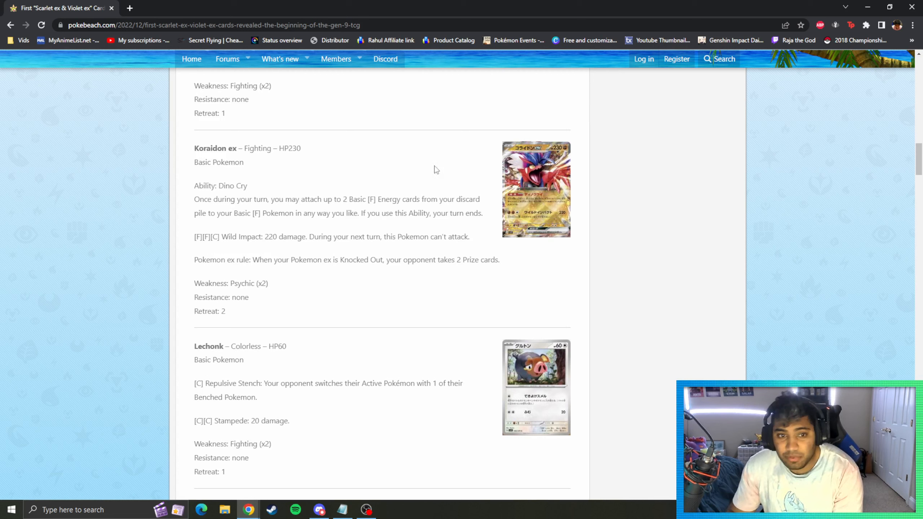
mouse_move(344, 152)
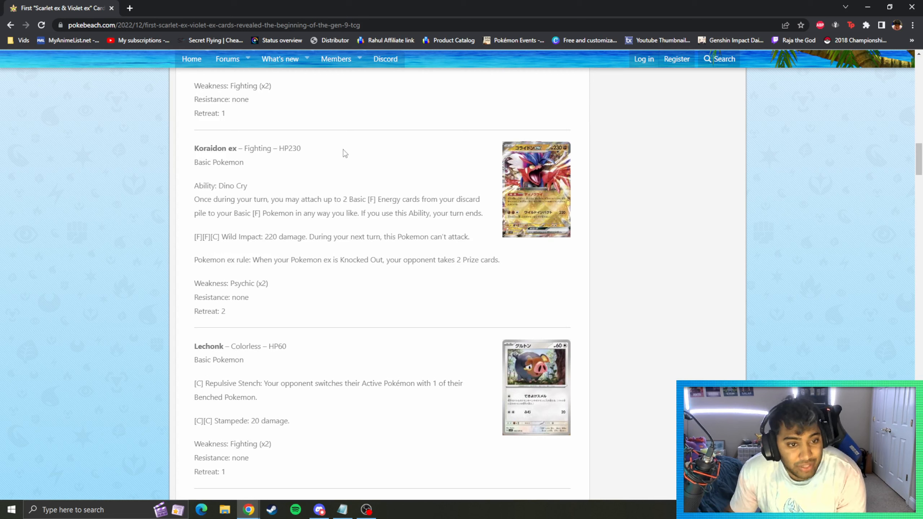
mouse_move(202, 224)
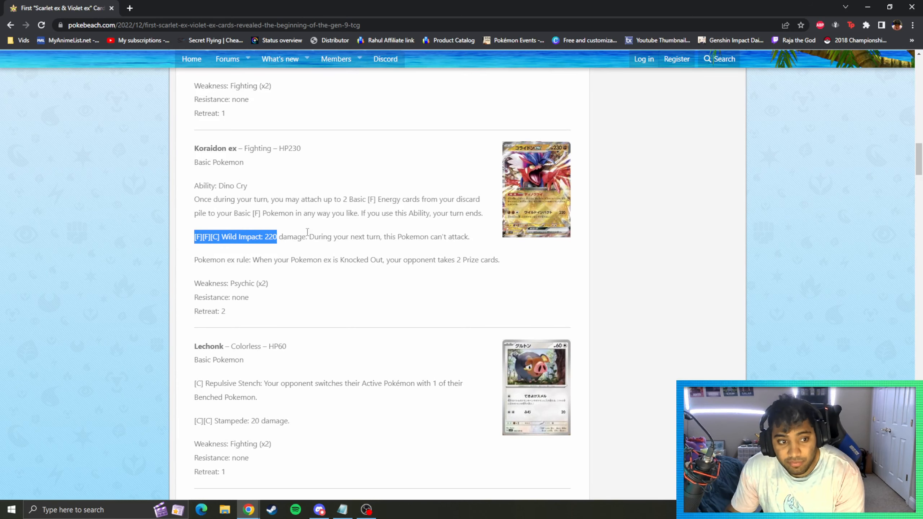
left_click(535, 188)
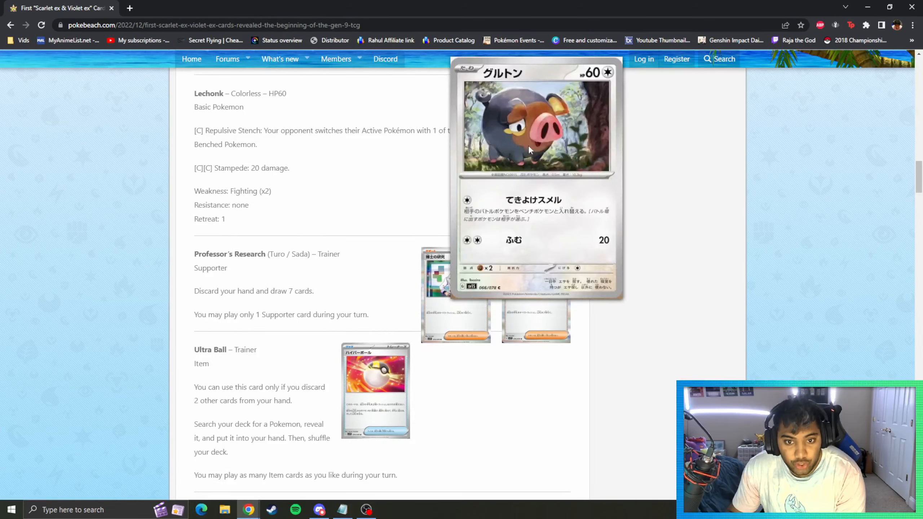
mouse_move(654, 185)
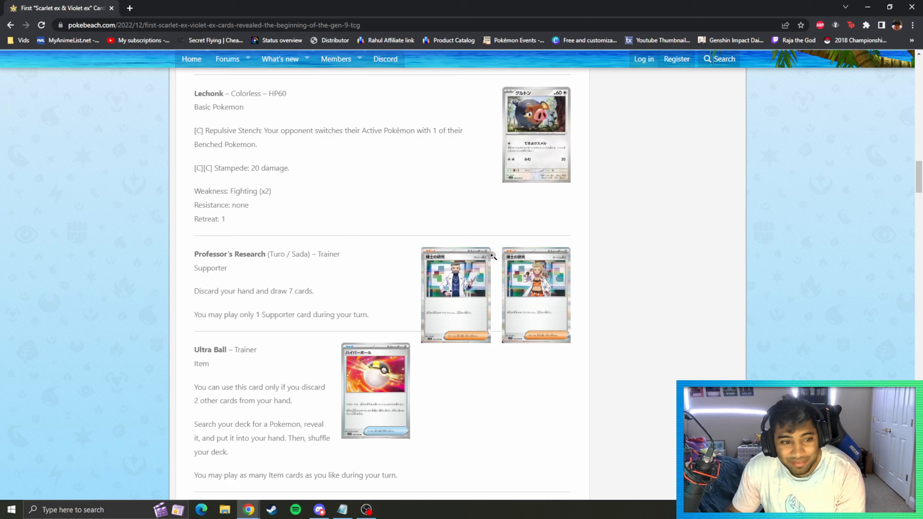
Step: Enlarge the Turo Professor's Research card, then close its full-size view
left_click(455, 295)
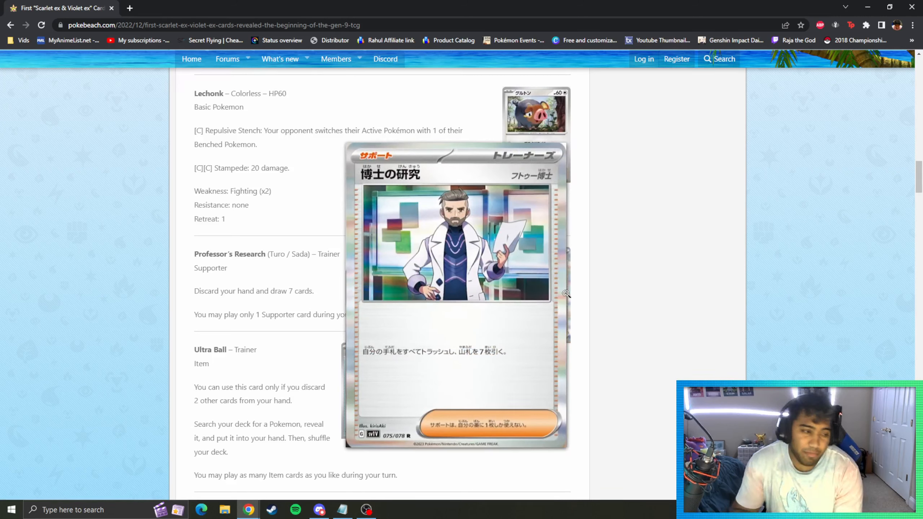
mouse_move(565, 243)
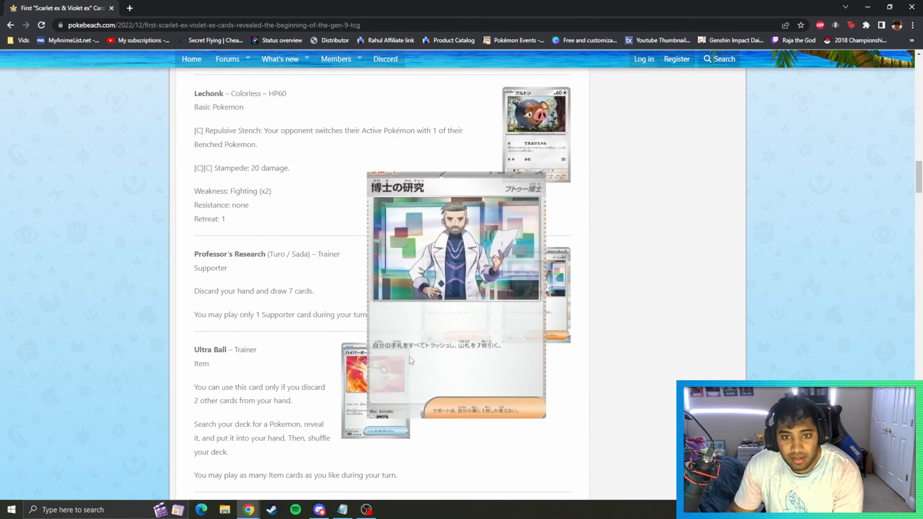
left_click(456, 264)
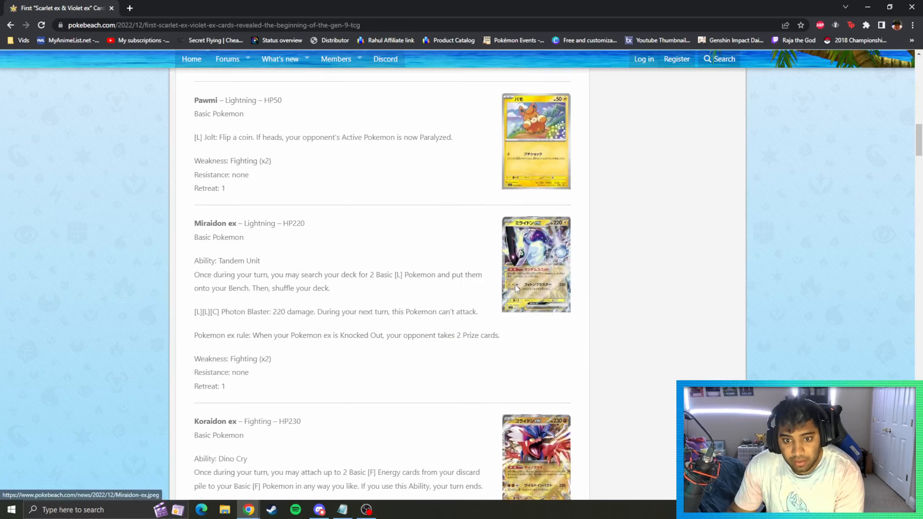
Step: Scroll up to Smoliv and back down, then enlarge the Ultra Ball card image
scroll("up", 3)
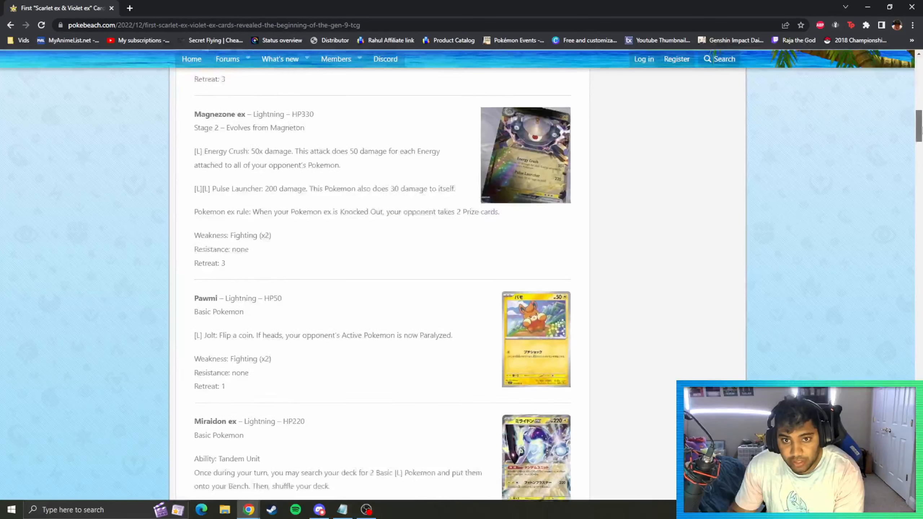
scroll("up", 3)
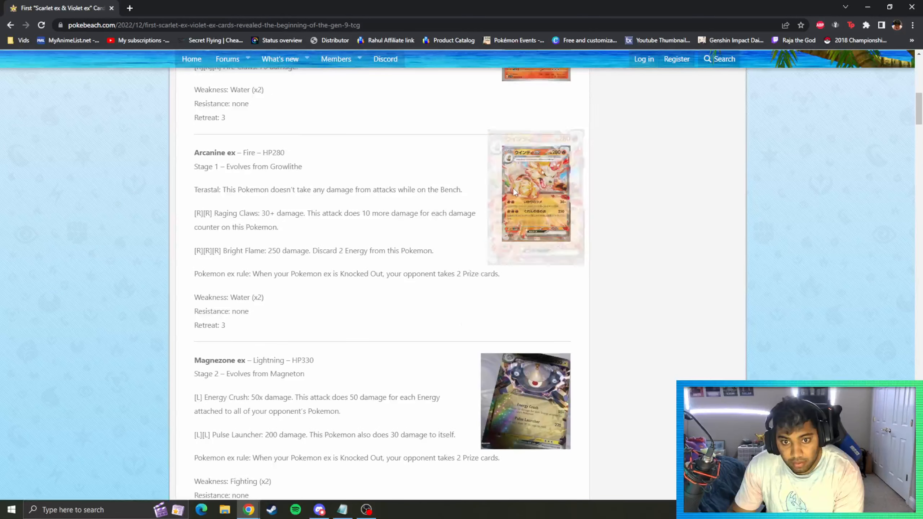
scroll("up", 3)
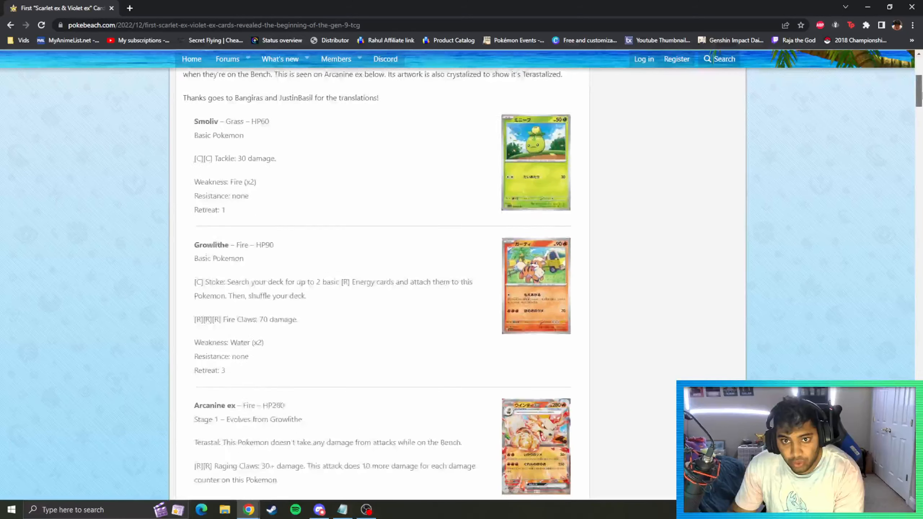
scroll("down", 3)
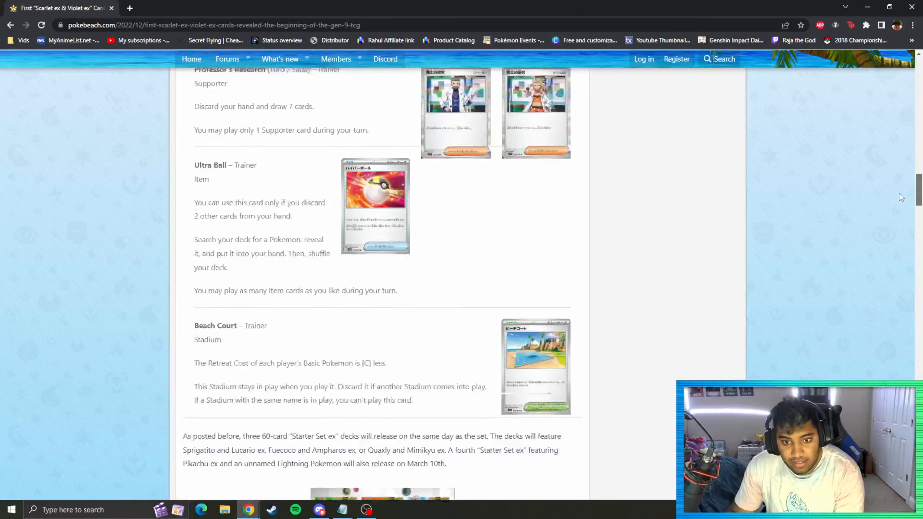
left_click(375, 206)
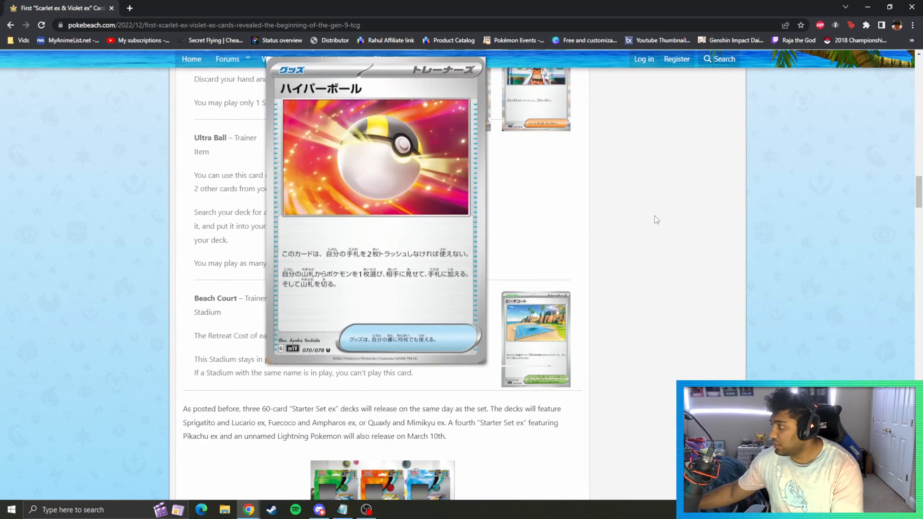
mouse_move(536, 315)
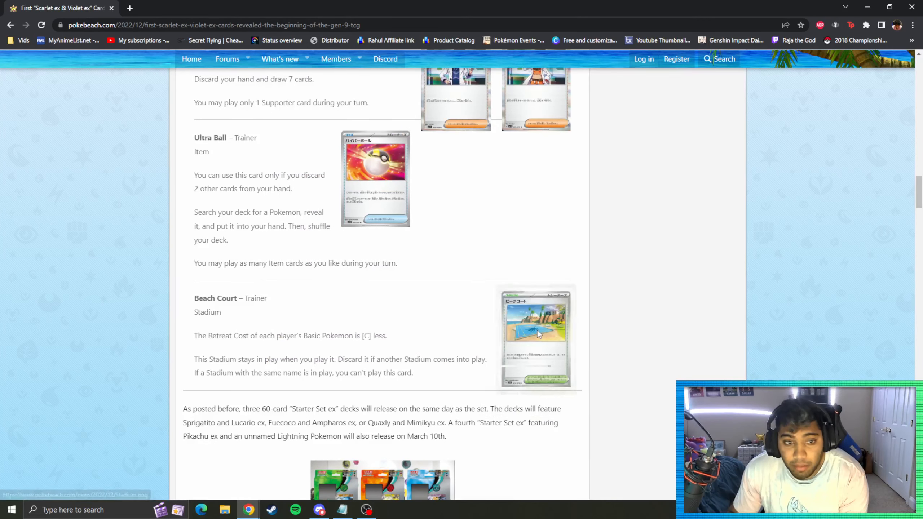
Step: Enlarge the Beach Court card image, closing and reopening it
left_click(535, 337)
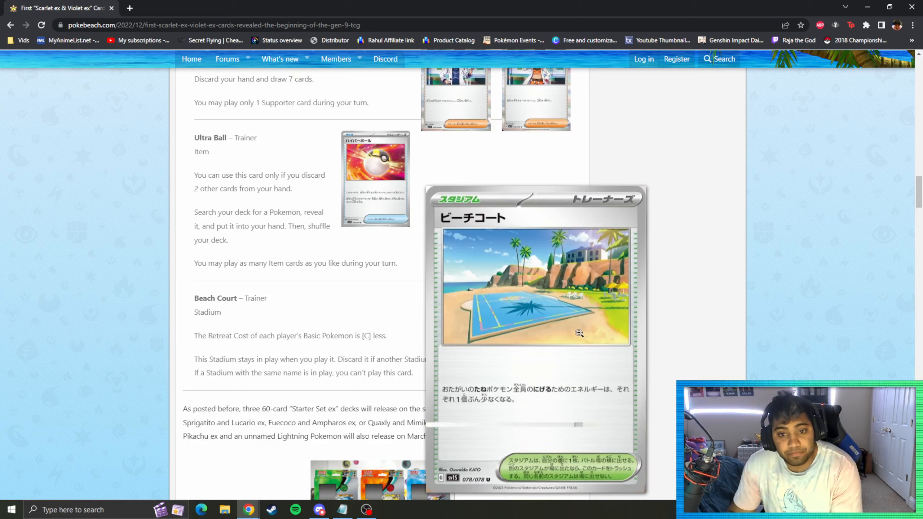
mouse_move(595, 325)
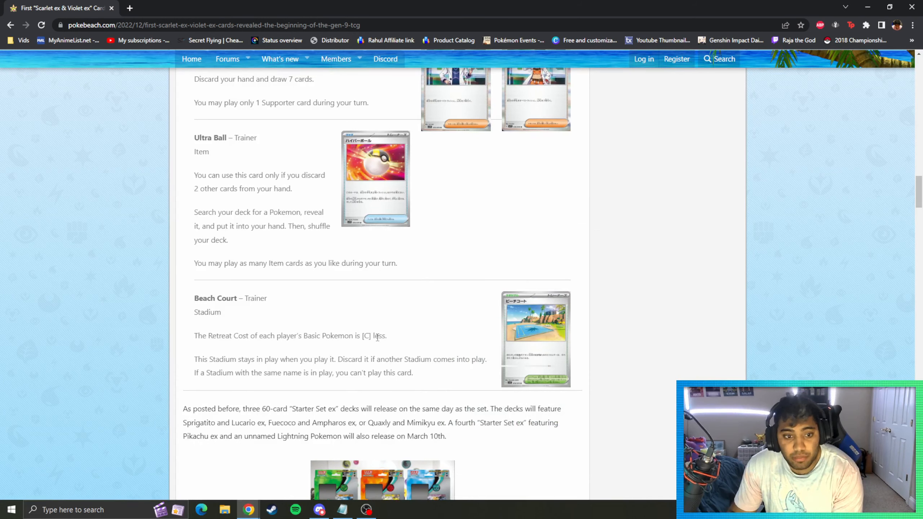
left_click(534, 339)
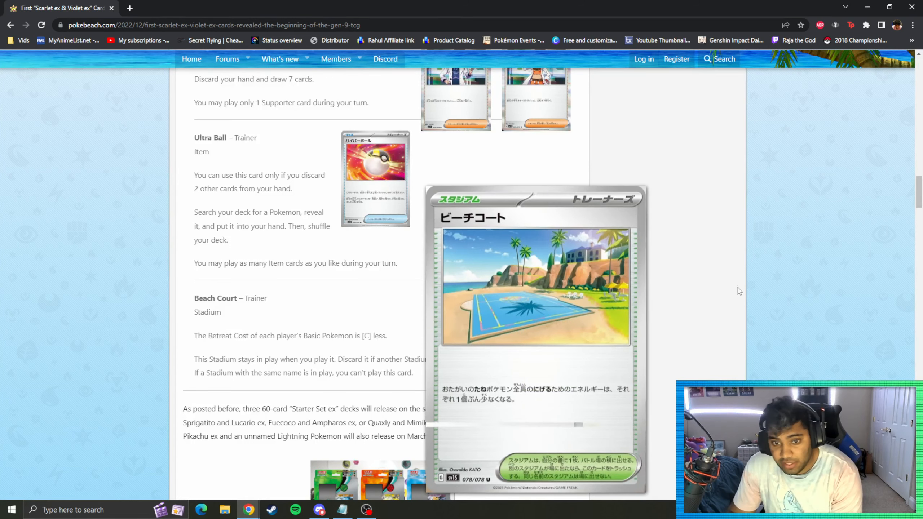
mouse_move(608, 275)
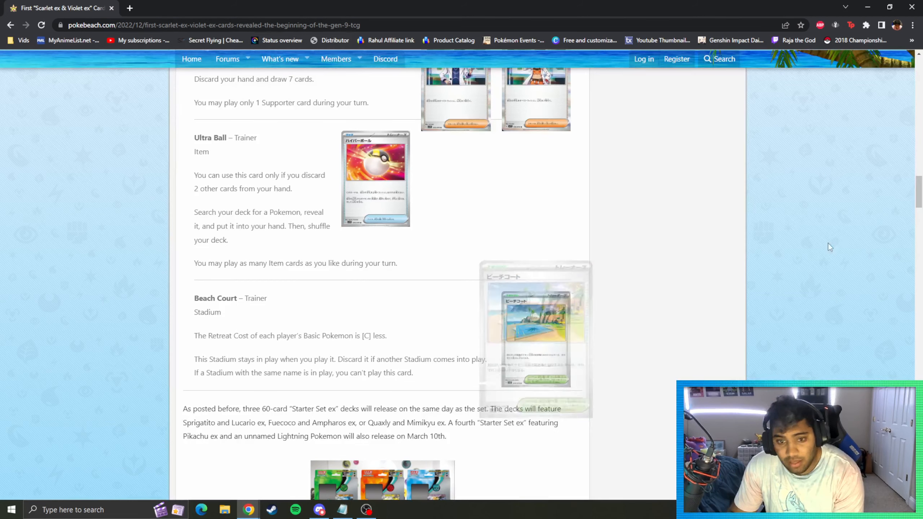
Step: Enlarge the Sprigatito card, close it, and scroll down past Lucario ex to Fuecoco and Mareep
scroll("down", 3)
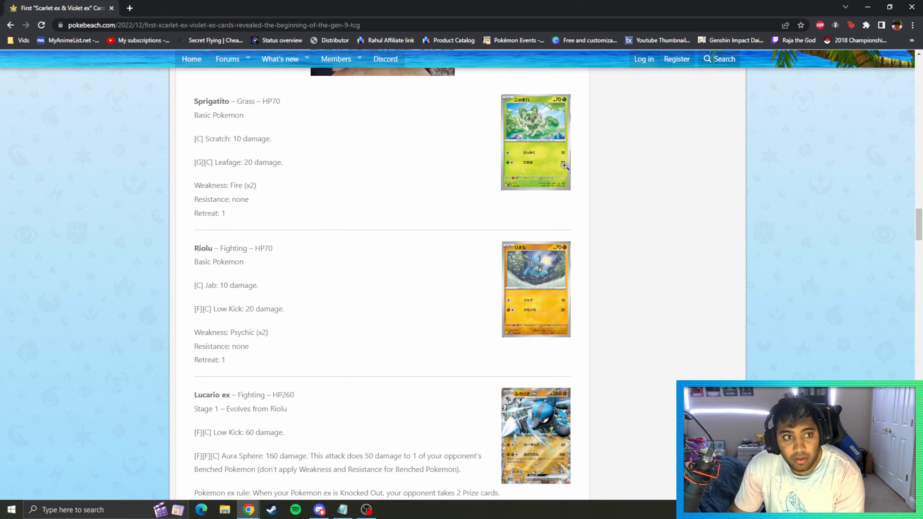
left_click(535, 142)
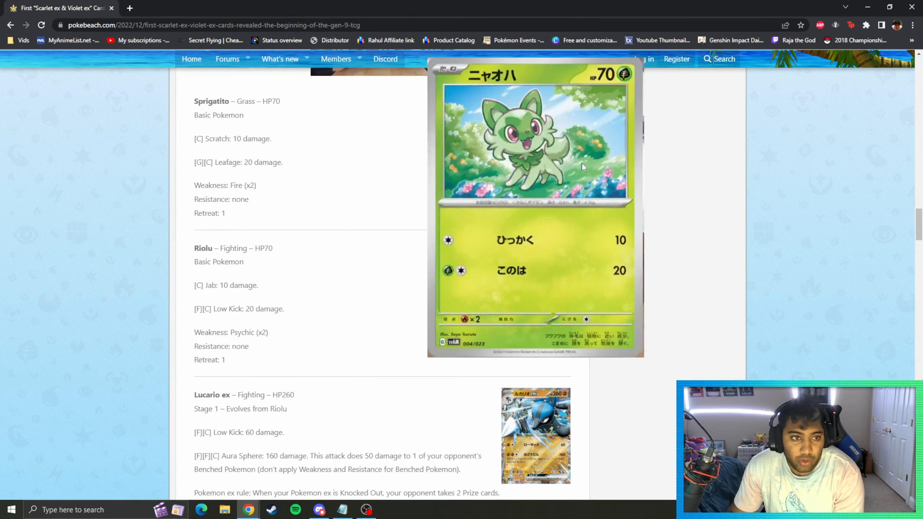
scroll("down", 3)
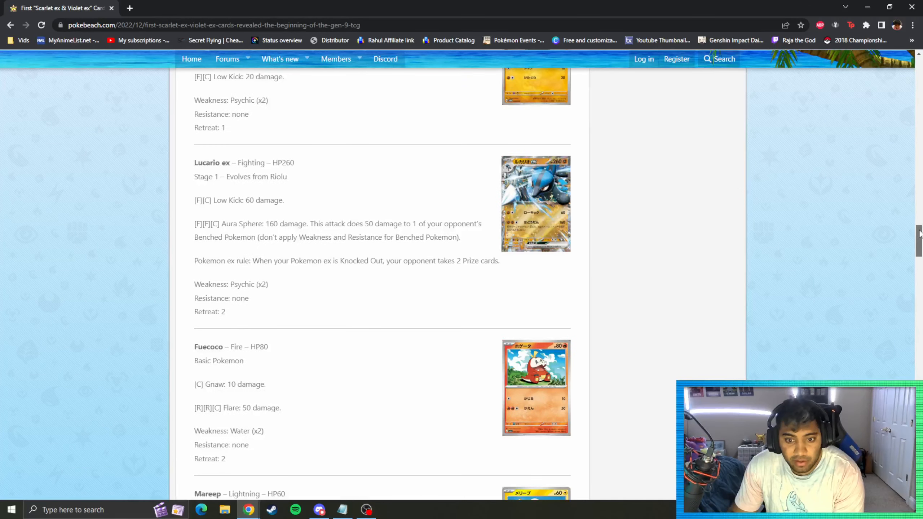
left_click(535, 204)
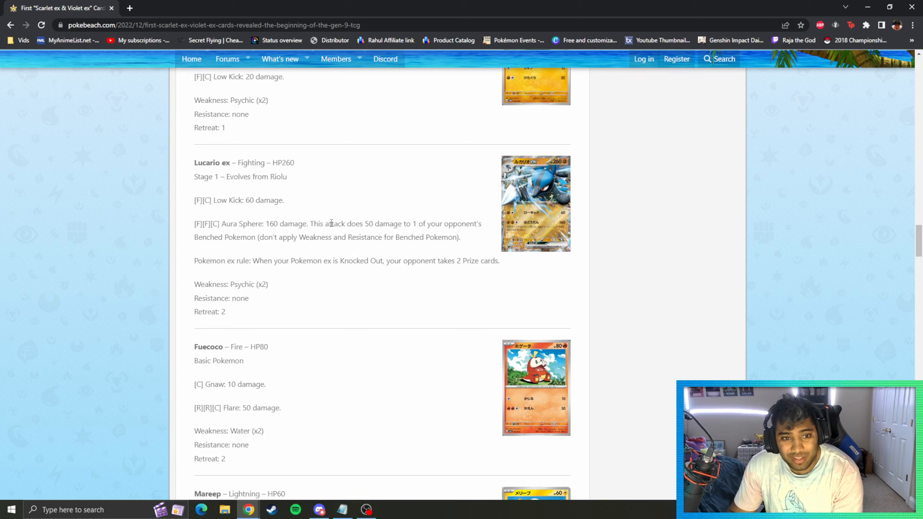
mouse_move(476, 244)
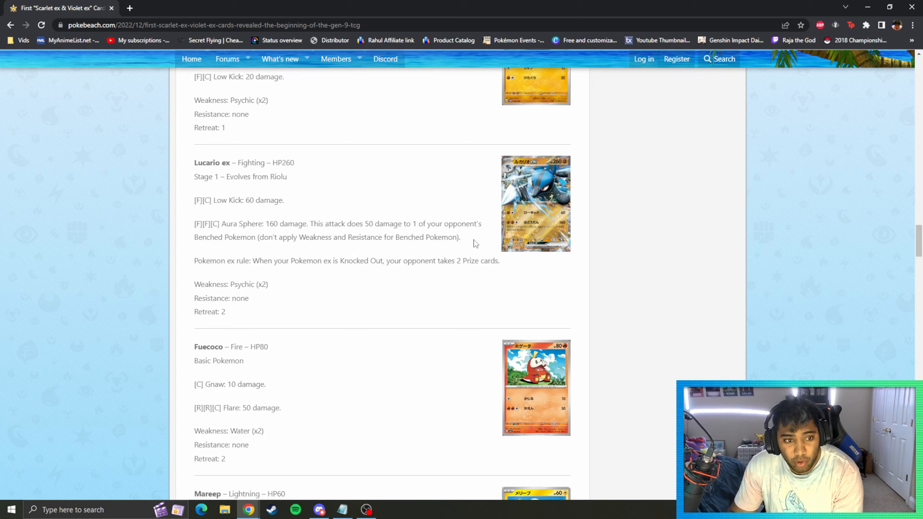
mouse_move(541, 201)
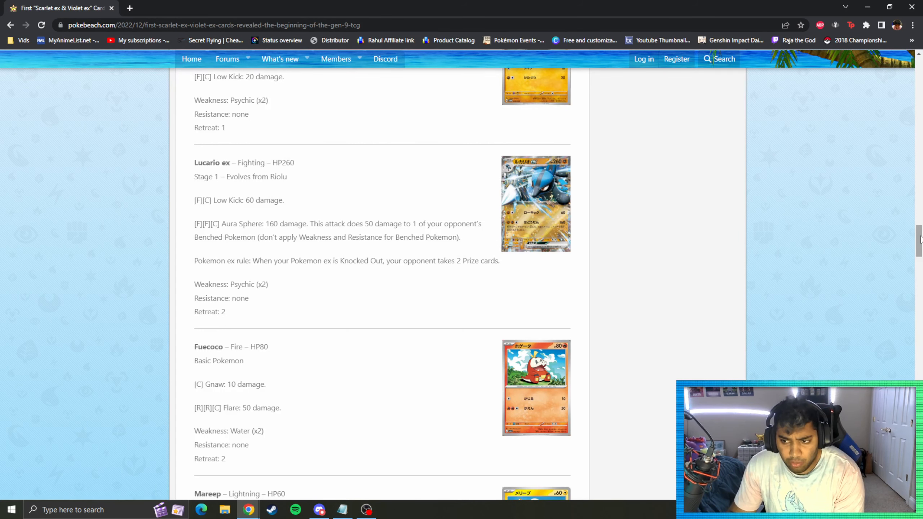
scroll("down", 3)
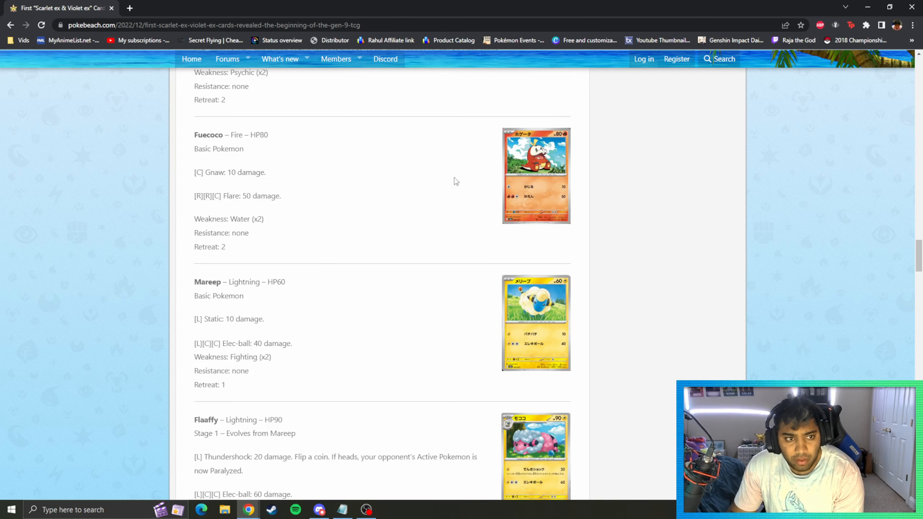
mouse_move(618, 218)
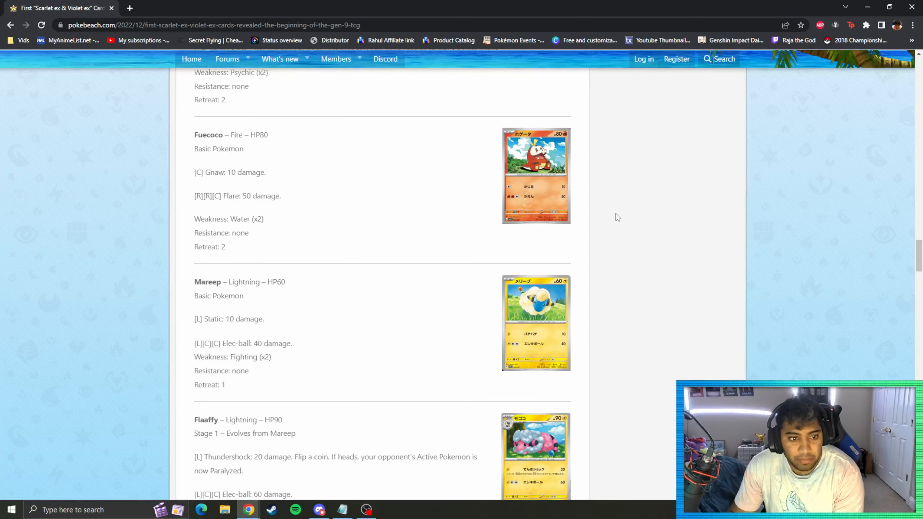
Step: Enlarge the Ampharos ex card, then scroll down to the Quaxly and Mimikyu ex entries
scroll("down", 3)
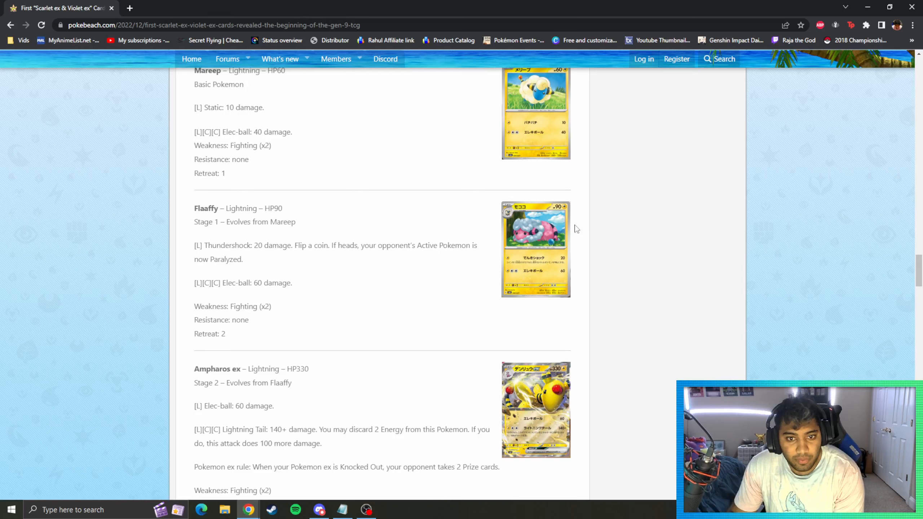
scroll("down", 3)
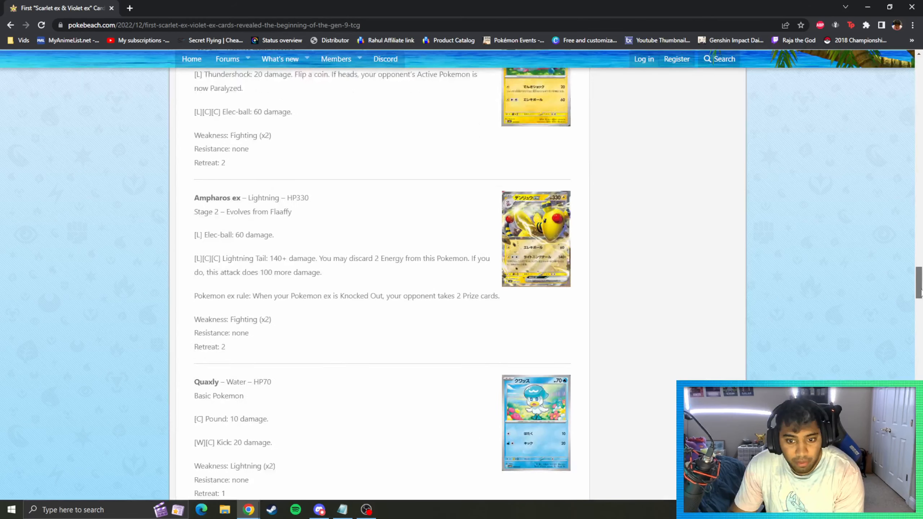
left_click(535, 238)
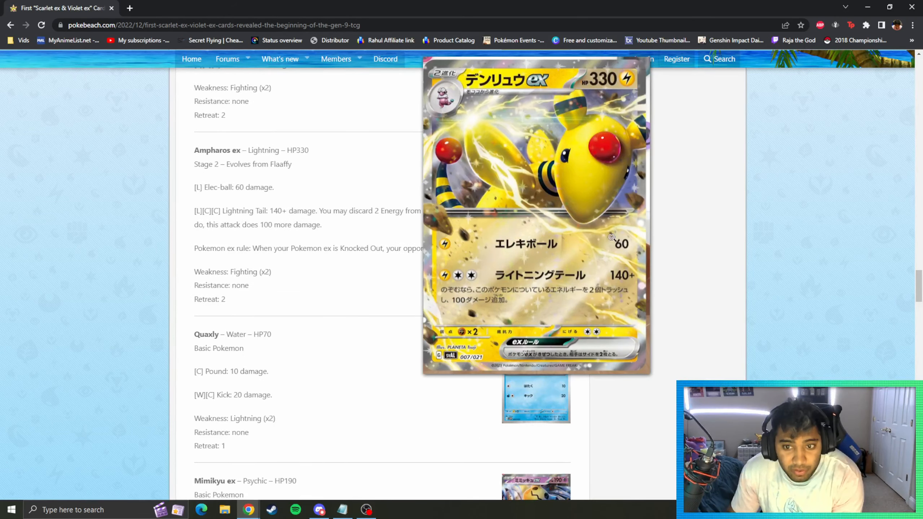
mouse_move(568, 164)
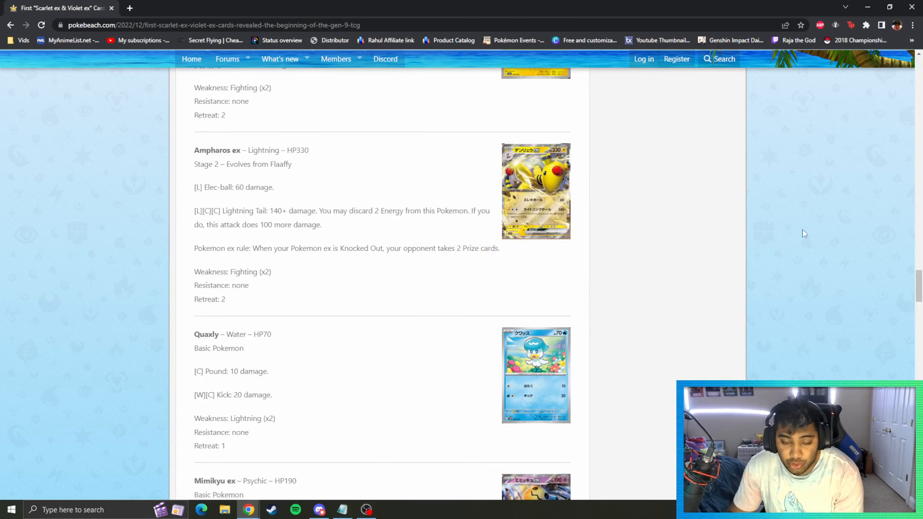
scroll("down", 3)
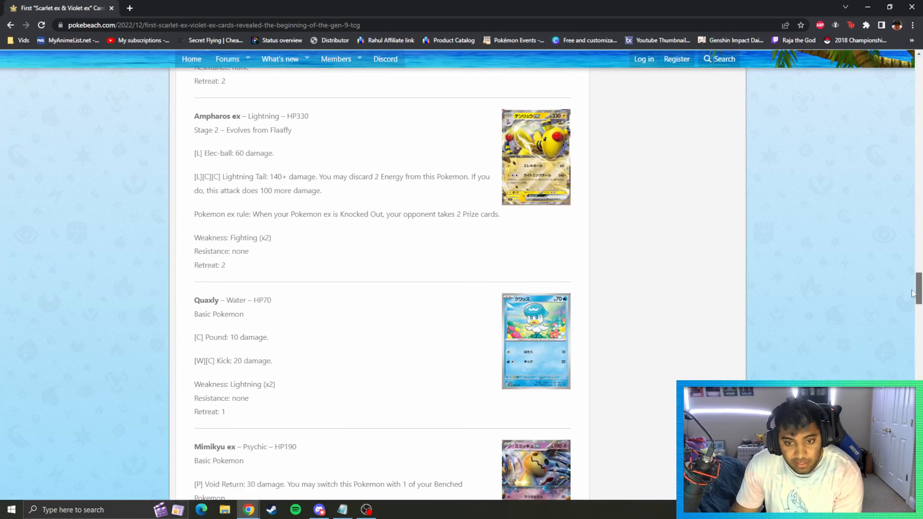
scroll("down", 3)
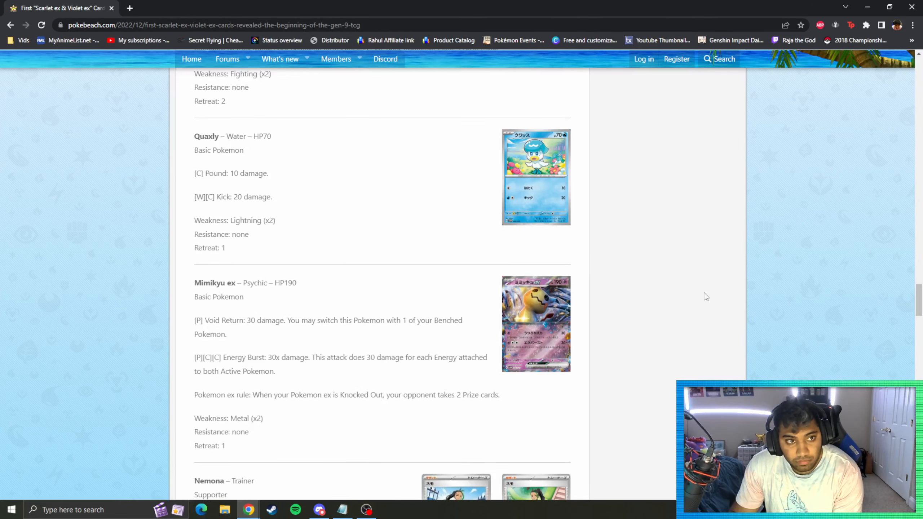
Step: Enlarge the Quaxly card, then scroll down to the Nemona and Cyclizar ex promo entries
left_click(535, 177)
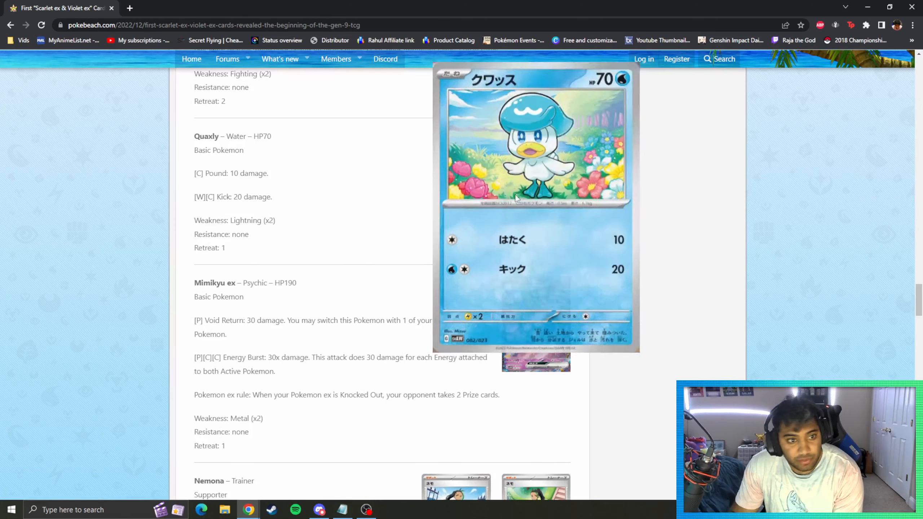
scroll("down", 3)
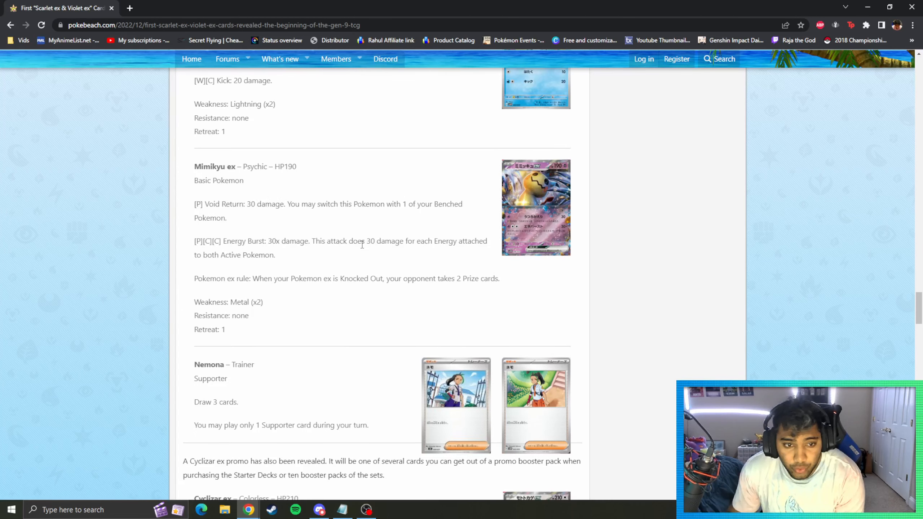
mouse_move(396, 252)
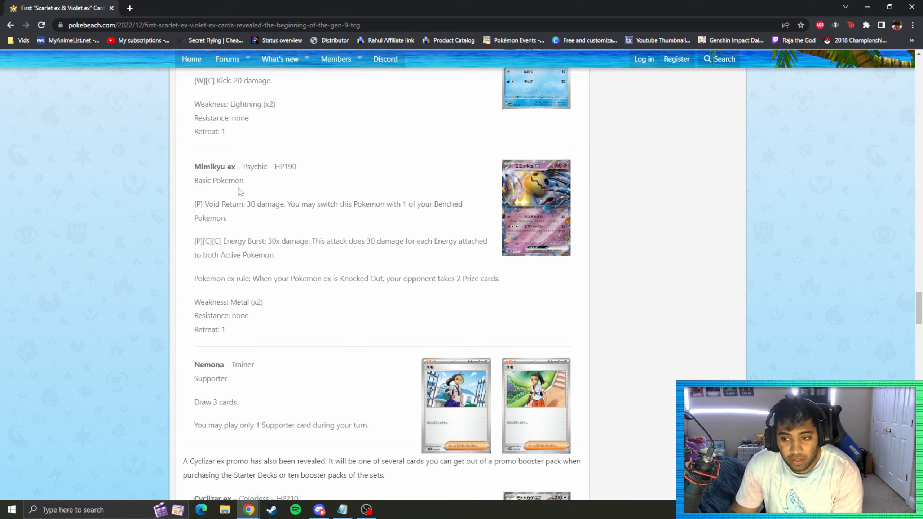
scroll("down", 3)
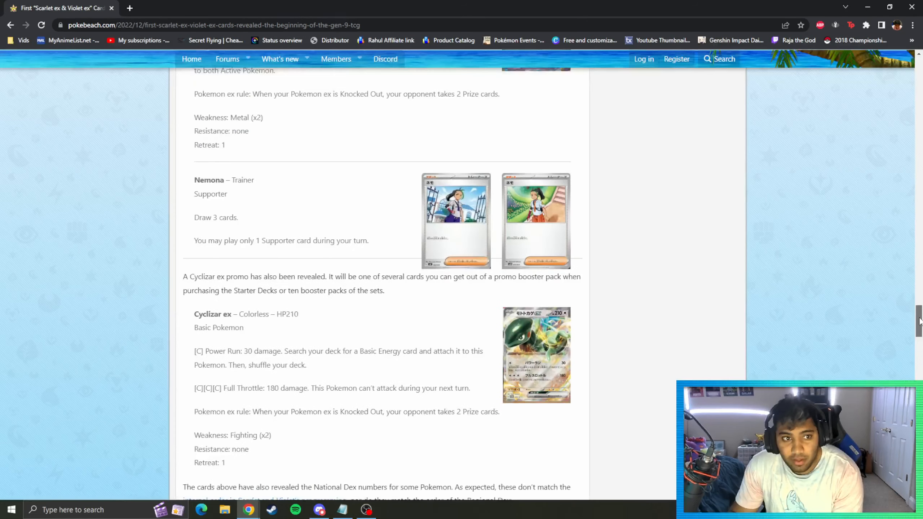
left_click(456, 221)
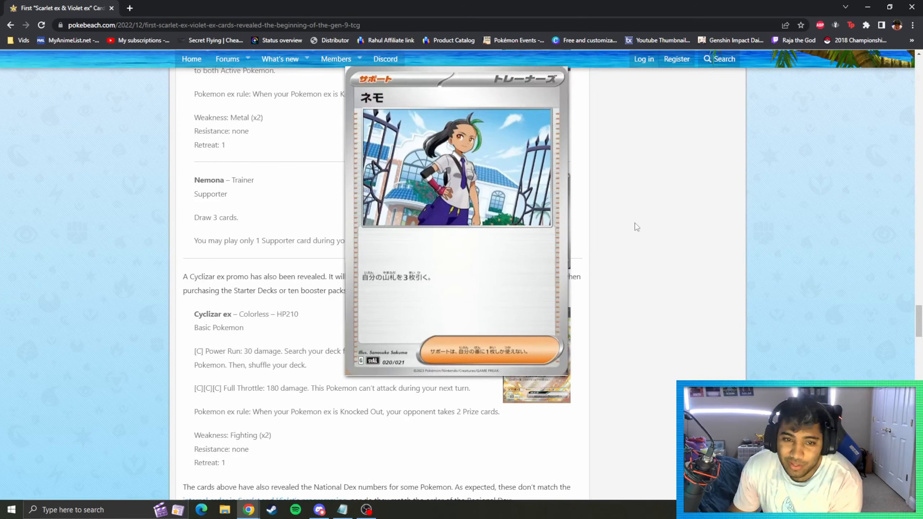
mouse_move(489, 237)
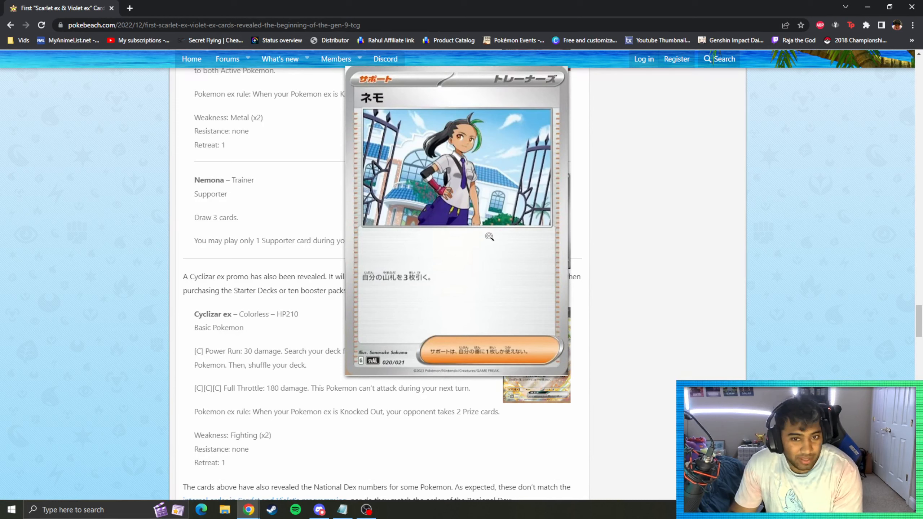
left_click(489, 236)
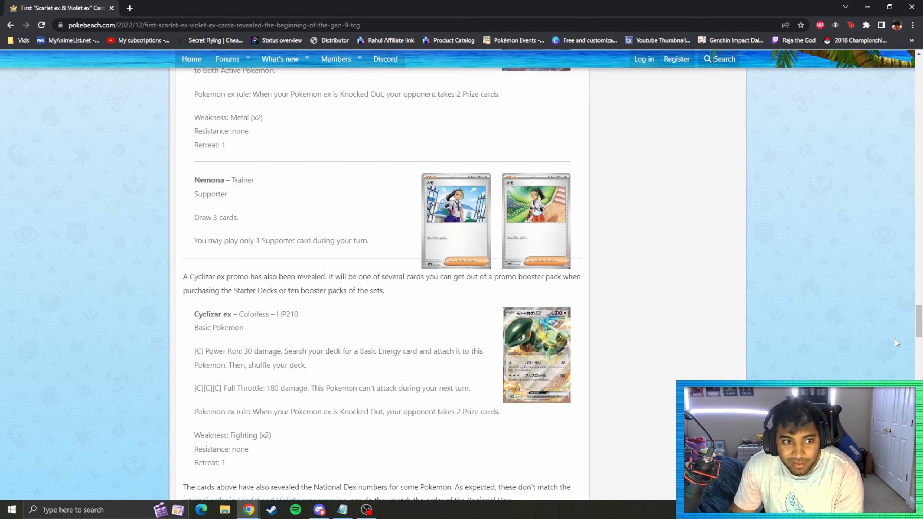
Step: Scroll to the article's bottom and enlarge the Cyclizar ex promo card, closing and reopening it
scroll("down", 3)
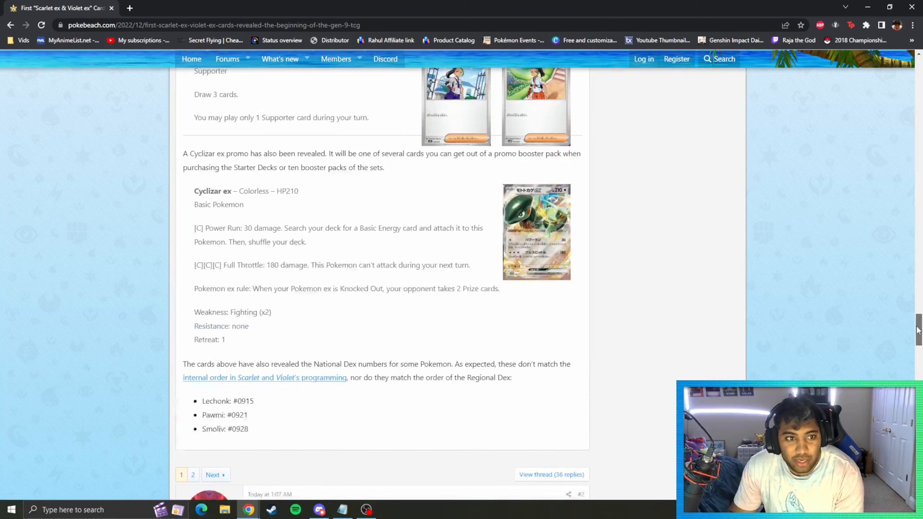
left_click(535, 232)
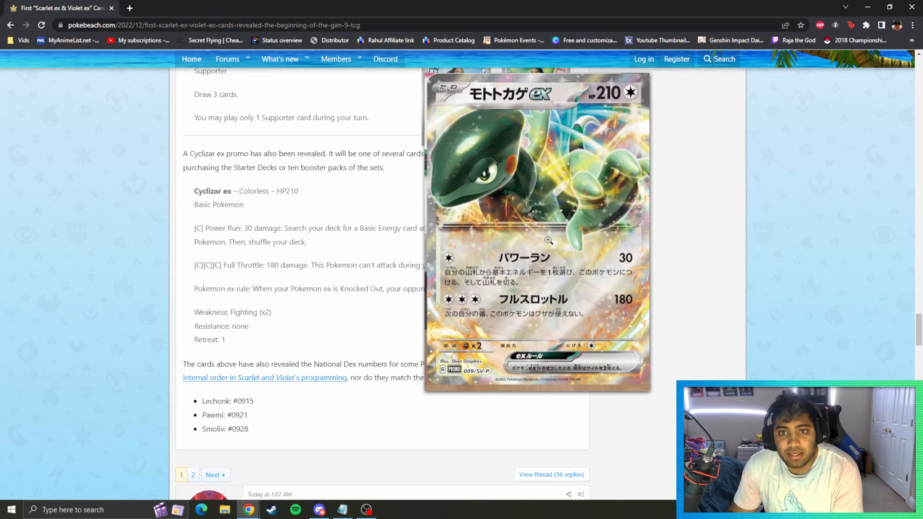
mouse_move(547, 240)
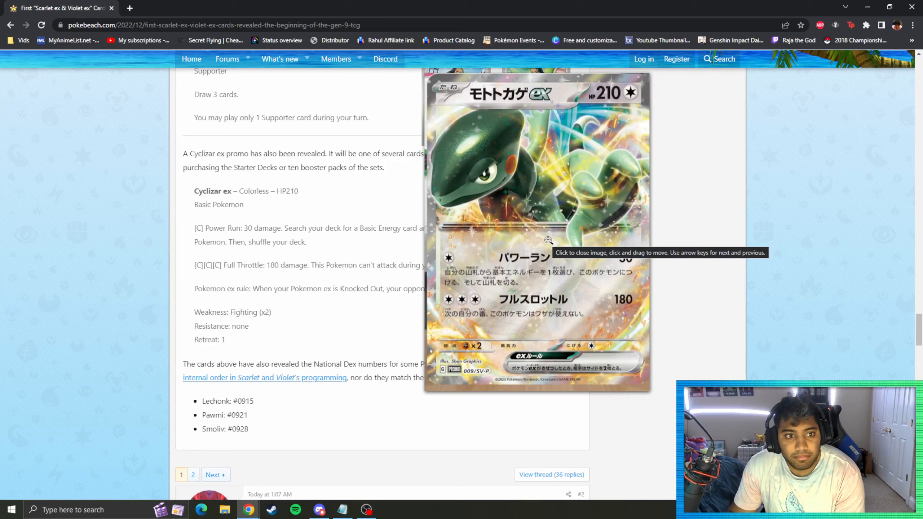
left_click(536, 235)
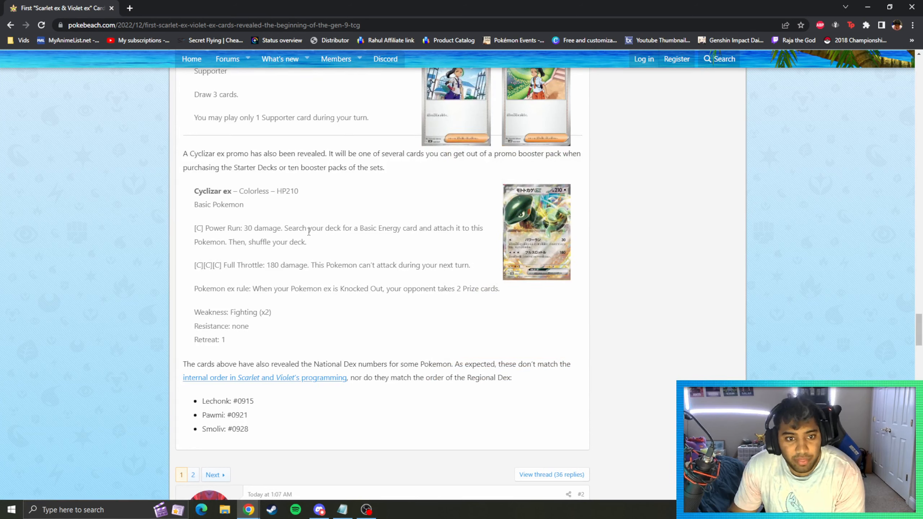
mouse_move(244, 268)
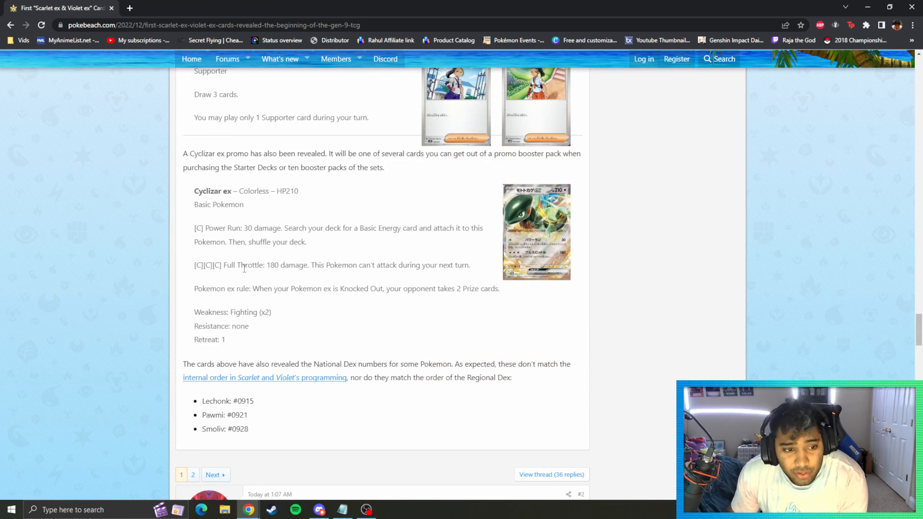
mouse_move(491, 263)
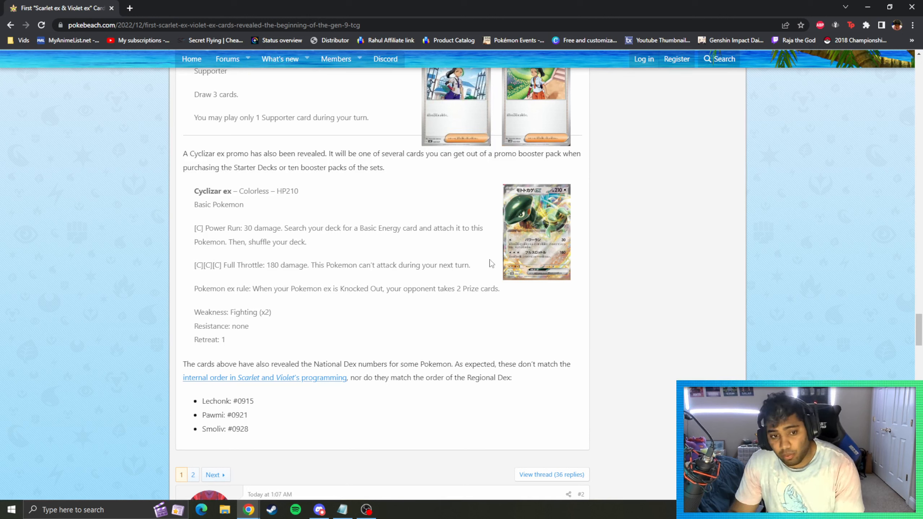
left_click(536, 231)
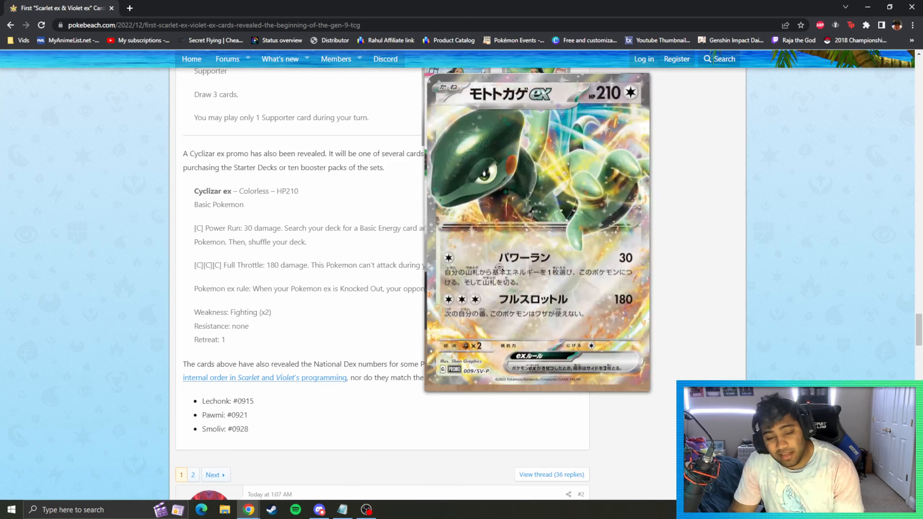
mouse_move(500, 269)
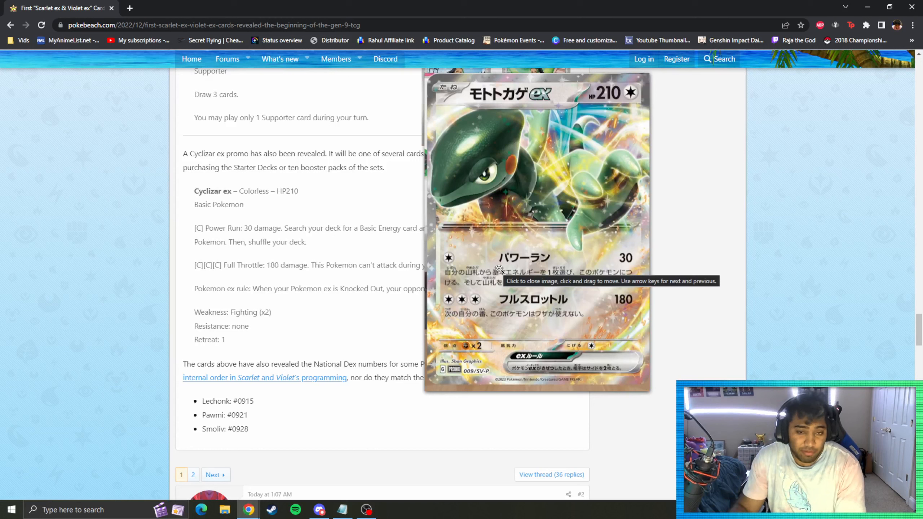
mouse_move(547, 291)
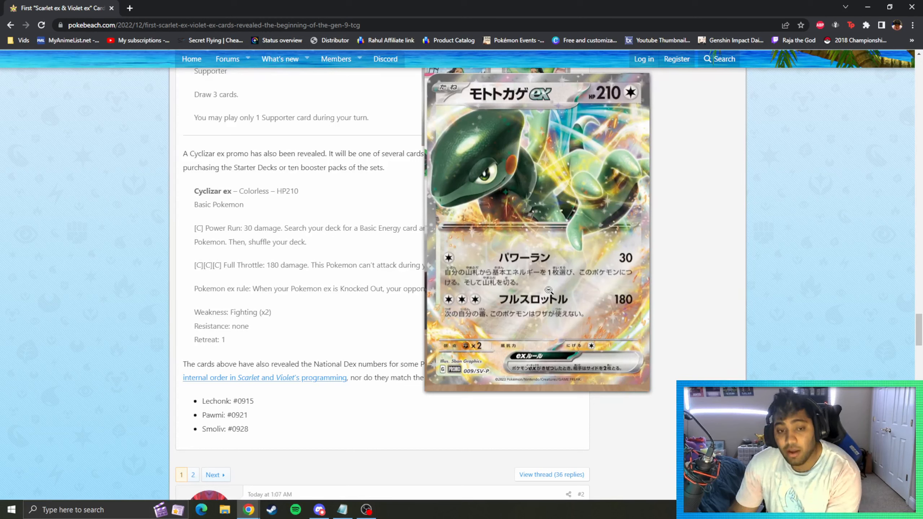
mouse_move(537, 300)
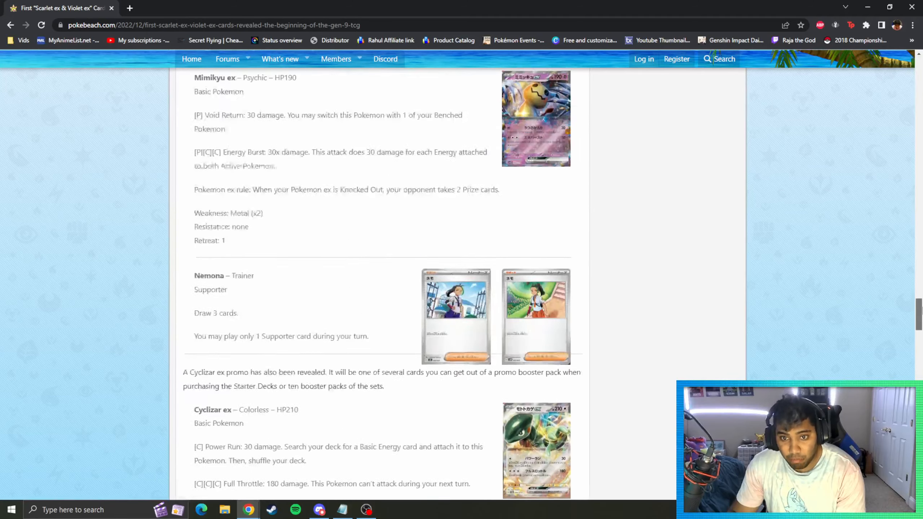
Step: Scroll up to the opening Smoliv and Growlithe listings, then back down to Fuecoco and Mareep
scroll("down", 3)
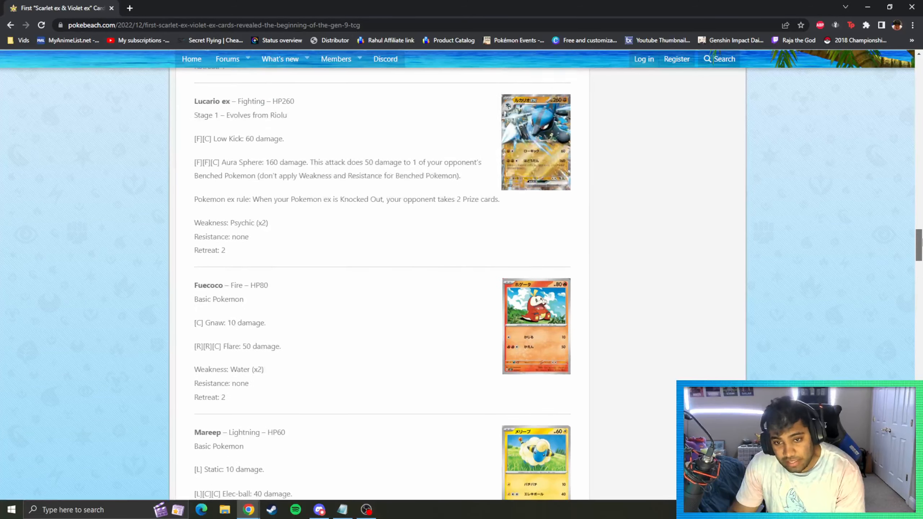
scroll("down", 3)
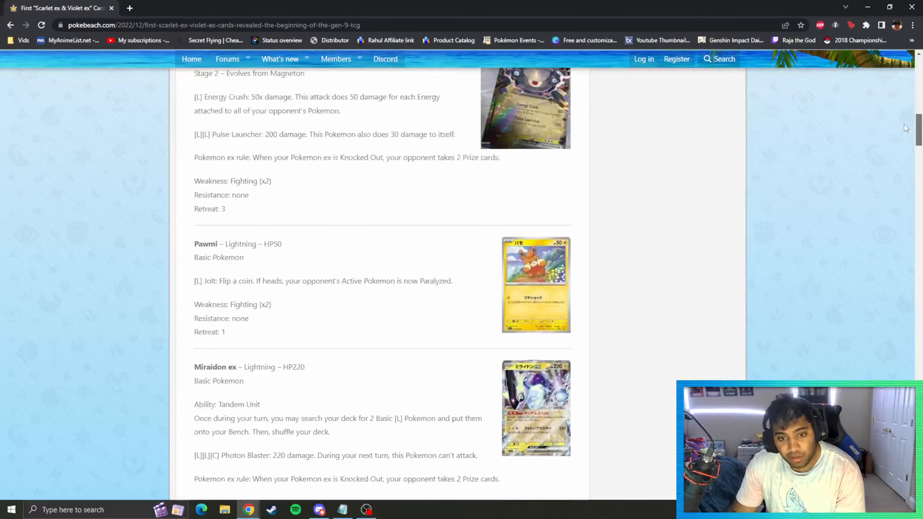
scroll("up", 3)
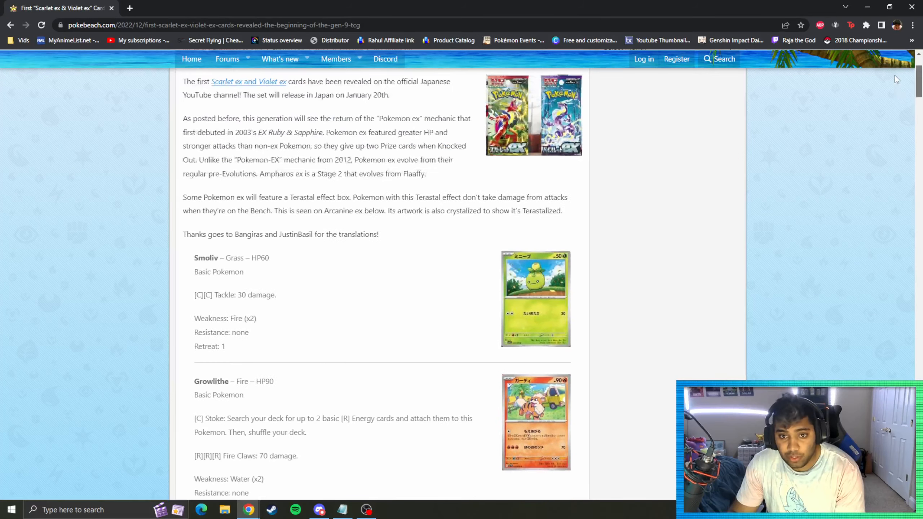
scroll("down", 3)
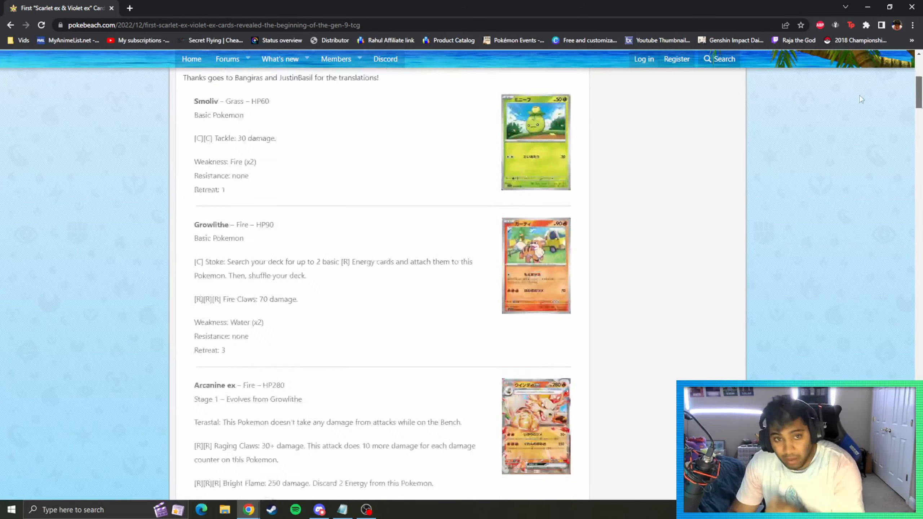
scroll("down", 3)
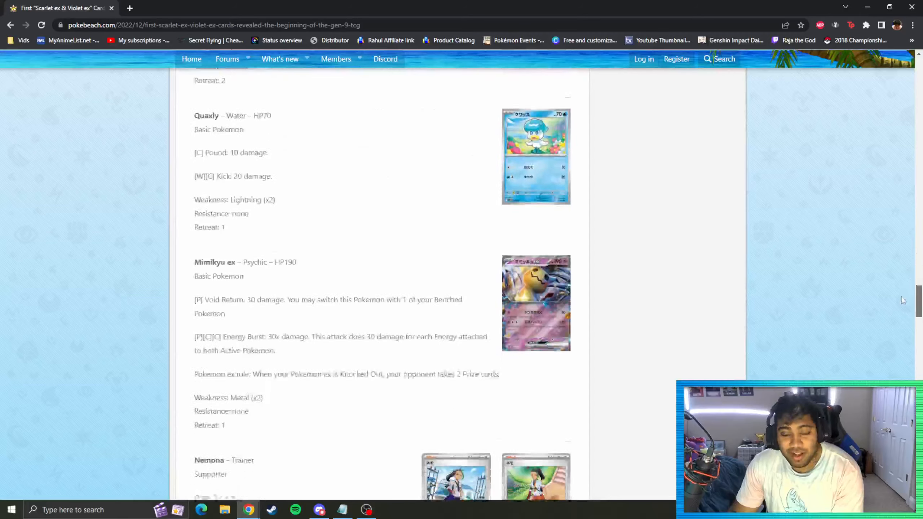
scroll("down", 3)
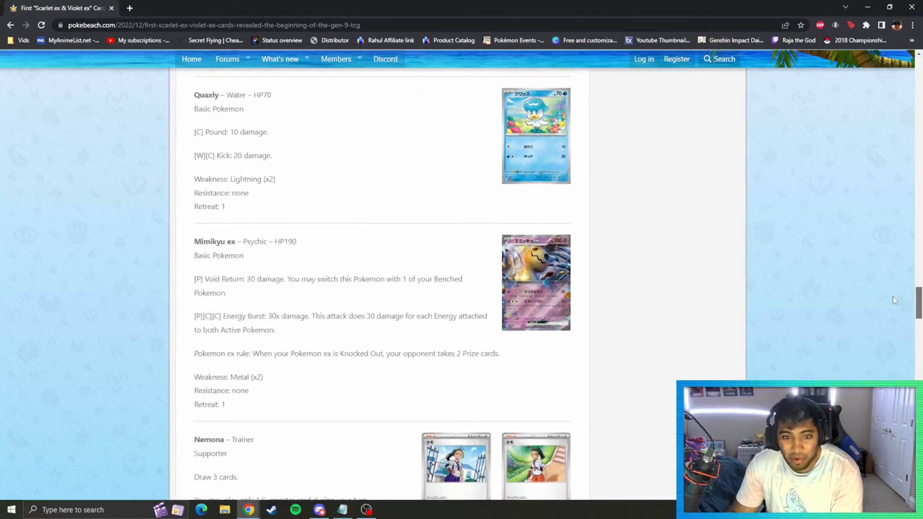
scroll("down", 3)
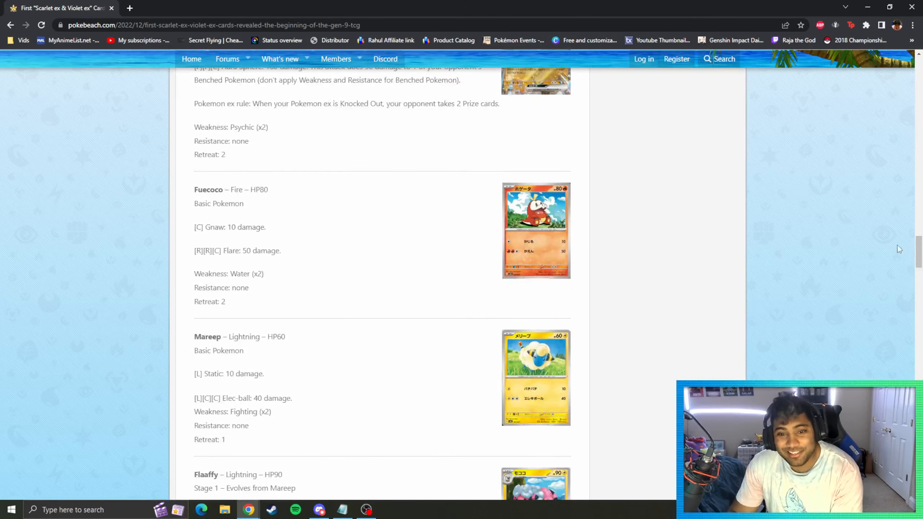